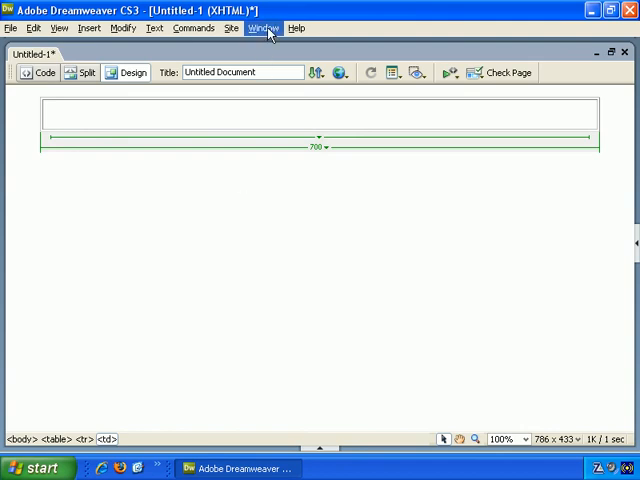
Step: Bring up the Window menu listing panels, workspace layouts and tiling options
{"action": "left_click", "coordinate": [264, 28]}
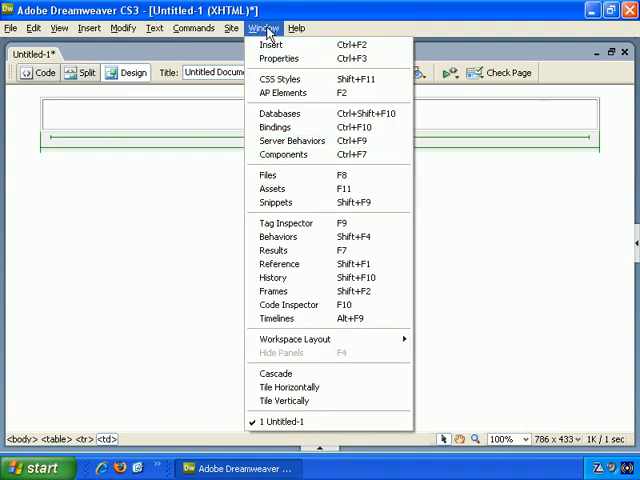
{"action": "mouse_move", "coordinate": [284, 400]}
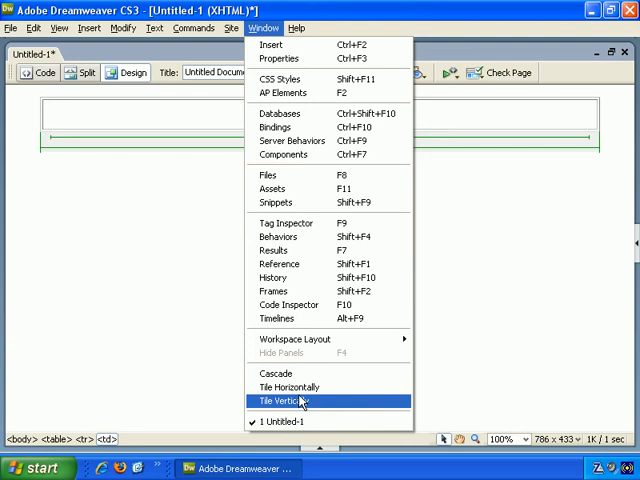
{"action": "mouse_move", "coordinate": [290, 44]}
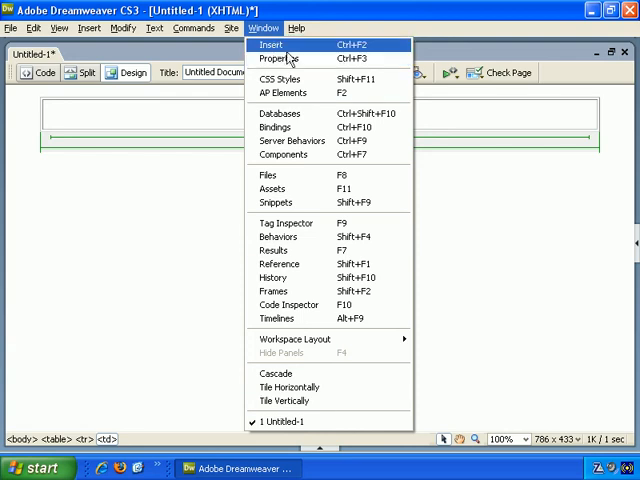
Step: Show the Insert panel, browse its Common and Layout tabs, then collapse it to its heading
{"action": "left_click", "coordinate": [272, 44]}
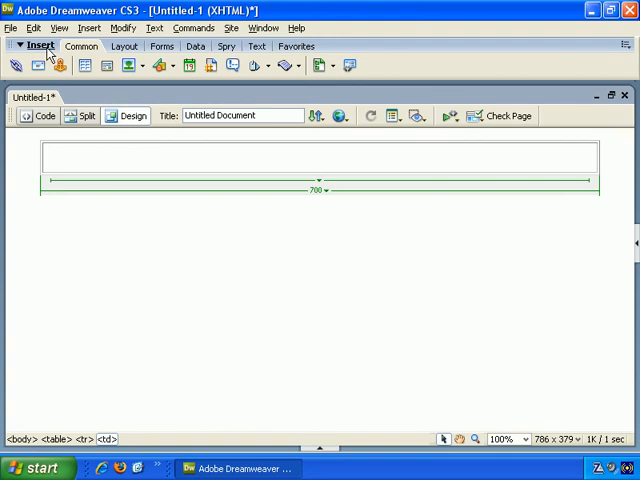
{"action": "mouse_move", "coordinate": [108, 56]}
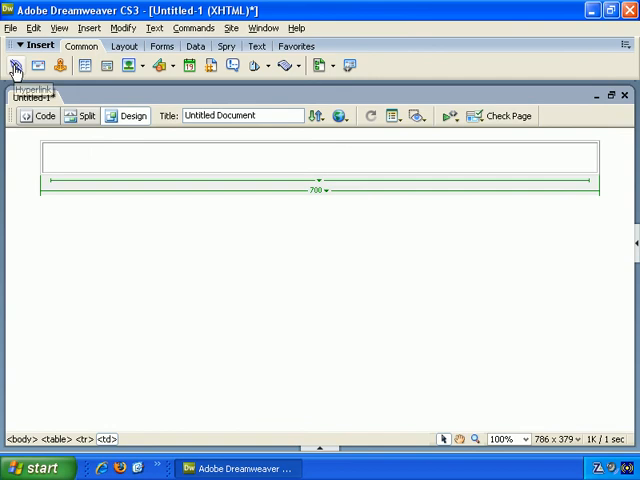
{"action": "mouse_move", "coordinate": [36, 66]}
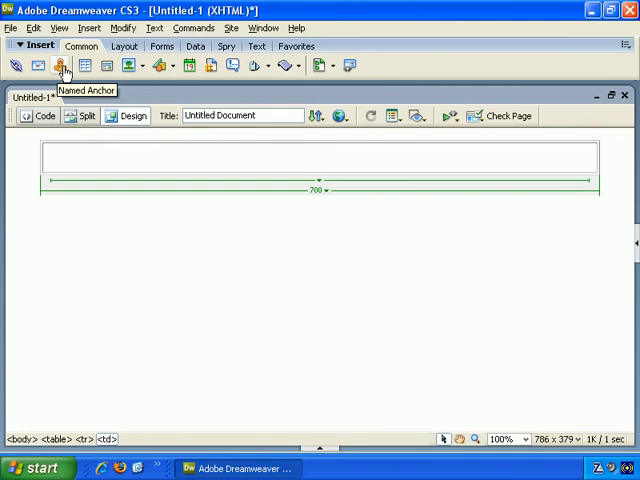
{"action": "mouse_move", "coordinate": [82, 64]}
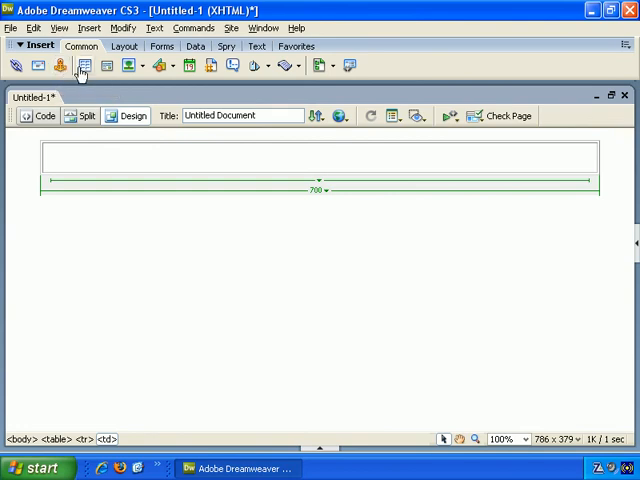
{"action": "mouse_move", "coordinate": [84, 64]}
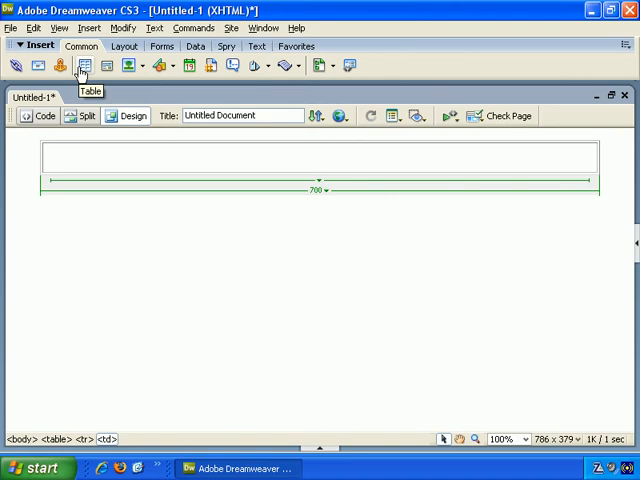
{"action": "mouse_move", "coordinate": [104, 64]}
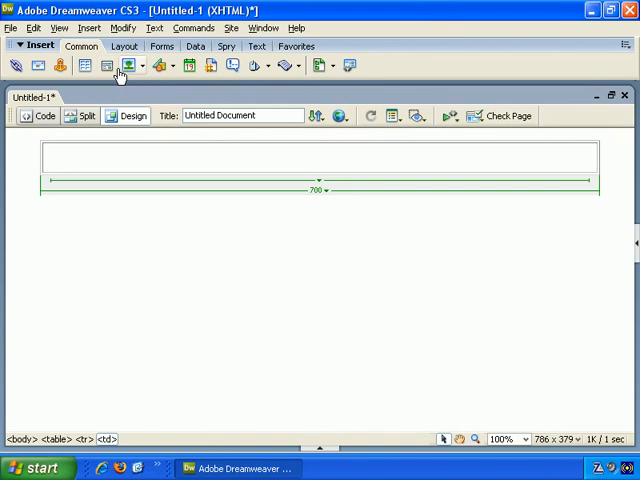
{"action": "mouse_move", "coordinate": [128, 64]}
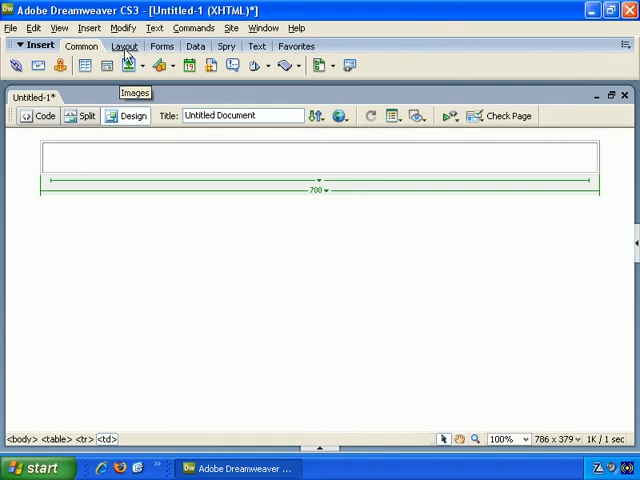
{"action": "left_click", "coordinate": [122, 46]}
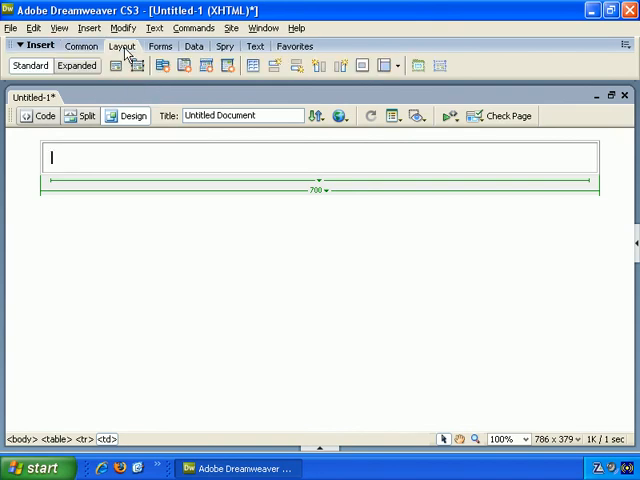
{"action": "mouse_move", "coordinate": [116, 64]}
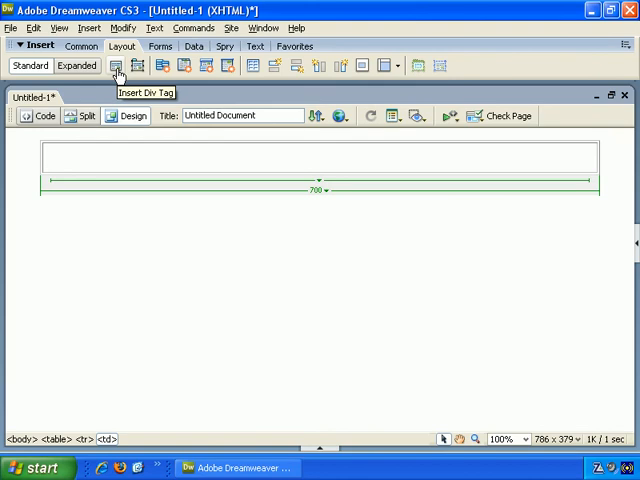
{"action": "mouse_move", "coordinate": [136, 66]}
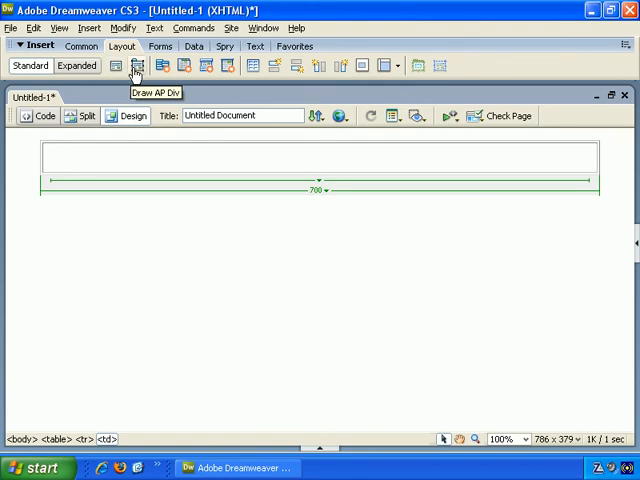
{"action": "mouse_move", "coordinate": [168, 64]}
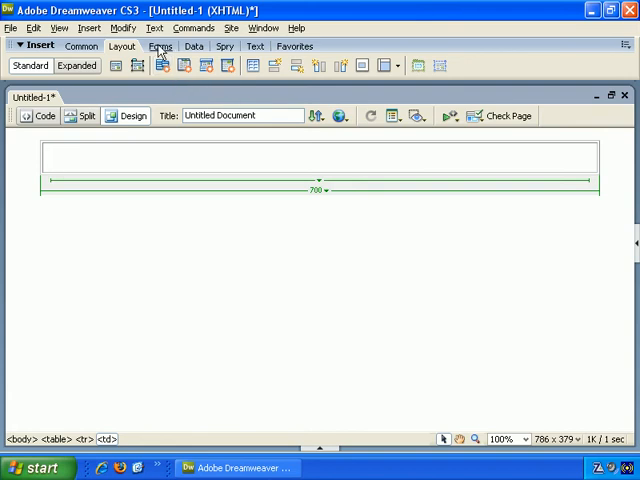
{"action": "left_click", "coordinate": [160, 46]}
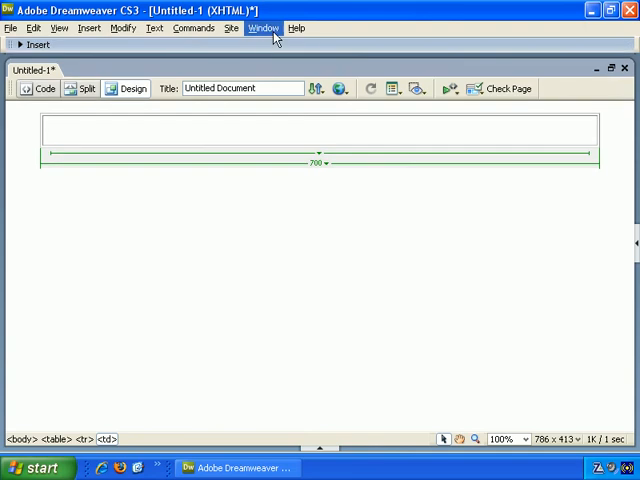
Step: Bring up the Window menu to reach the Hide Panels command
{"action": "left_click", "coordinate": [264, 28]}
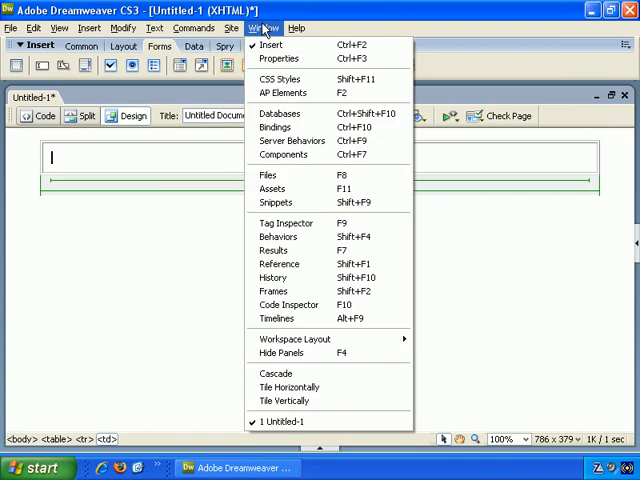
{"action": "mouse_move", "coordinate": [272, 44]}
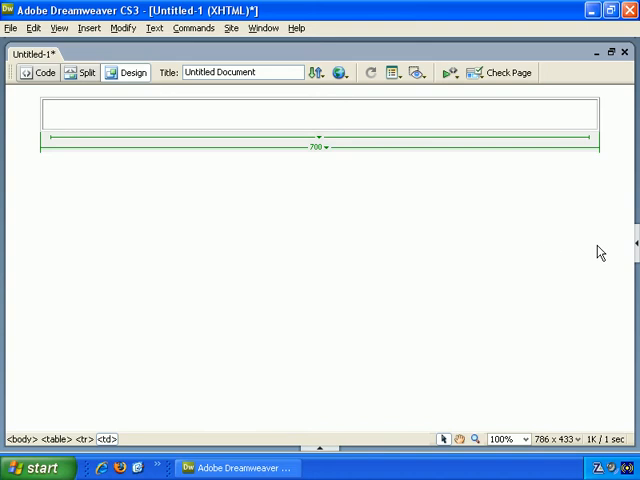
Step: Reveal the Properties, Results and Timelines panel groups from the document window's bottom edge
{"action": "left_click", "coordinate": [52, 112]}
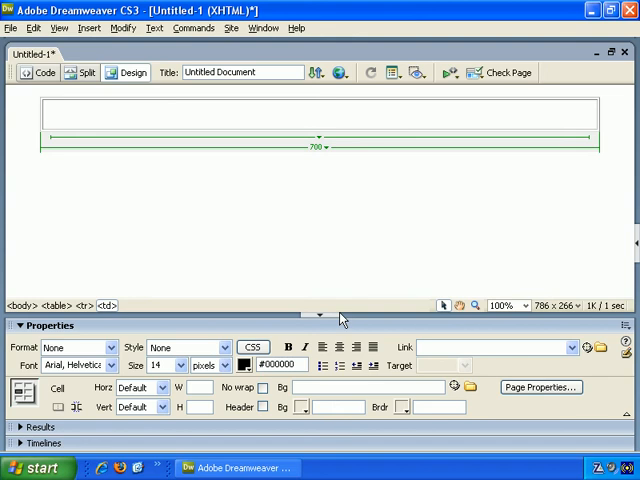
{"action": "left_click", "coordinate": [50, 114]}
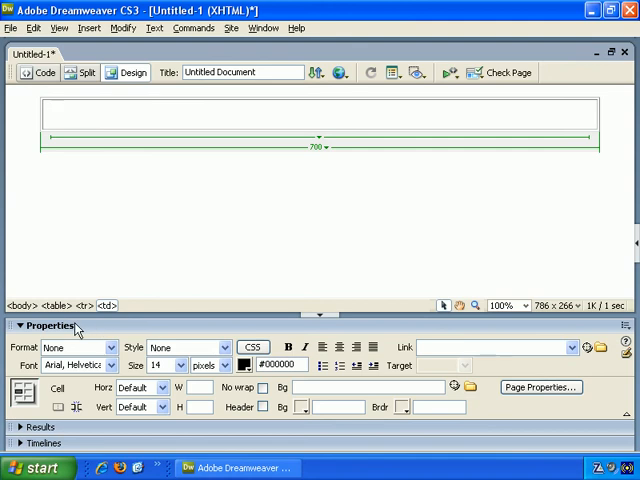
{"action": "left_click", "coordinate": [52, 114]}
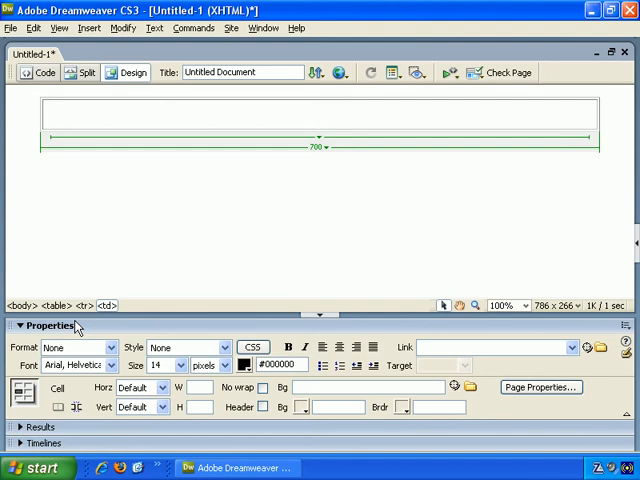
{"action": "mouse_move", "coordinate": [592, 266]}
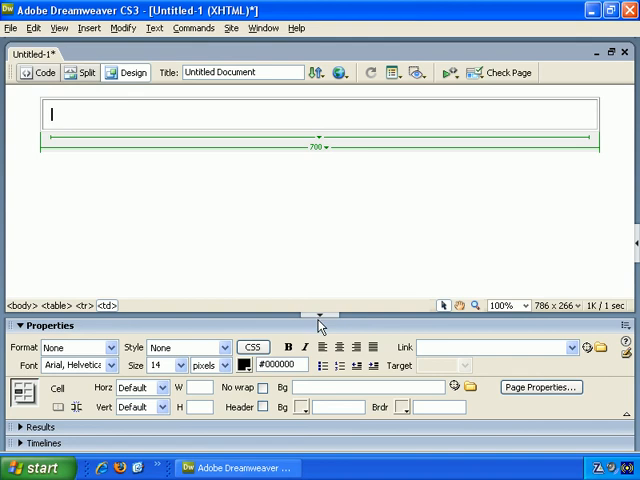
Step: Hide the panels, toggle the Properties panel from the Window menu, and reopen the panel list
{"action": "left_click", "coordinate": [320, 316]}
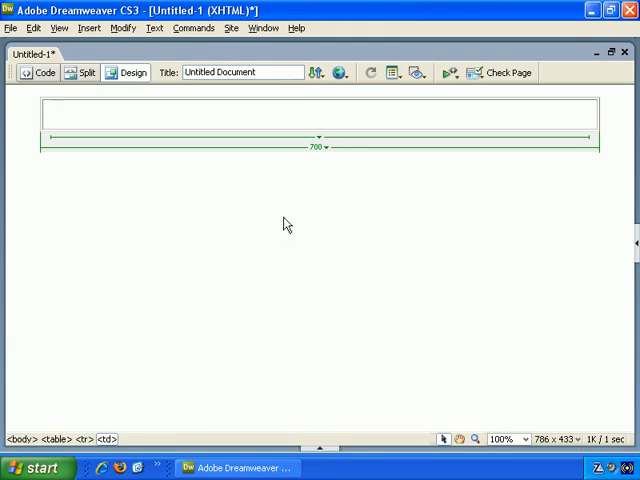
{"action": "mouse_move", "coordinate": [264, 28]}
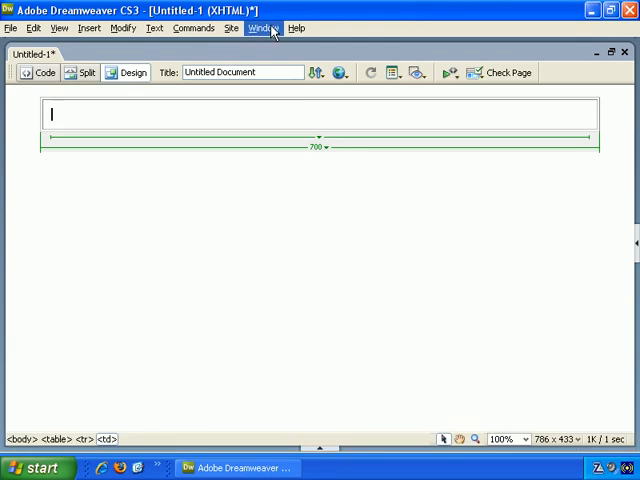
{"action": "left_click", "coordinate": [262, 28]}
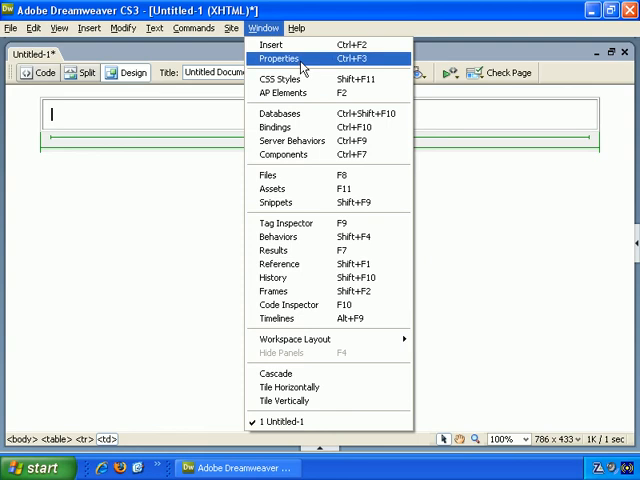
{"action": "left_click", "coordinate": [278, 58]}
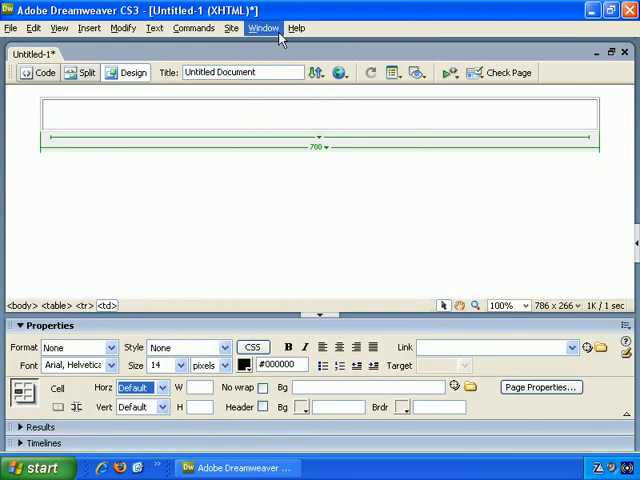
{"action": "left_click", "coordinate": [264, 28]}
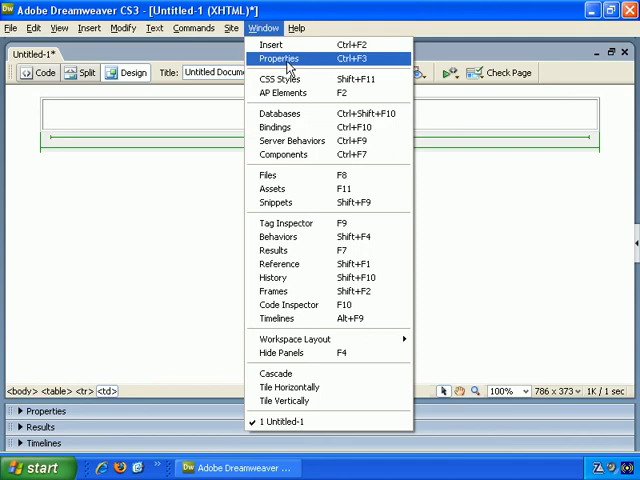
{"action": "mouse_move", "coordinate": [312, 80]}
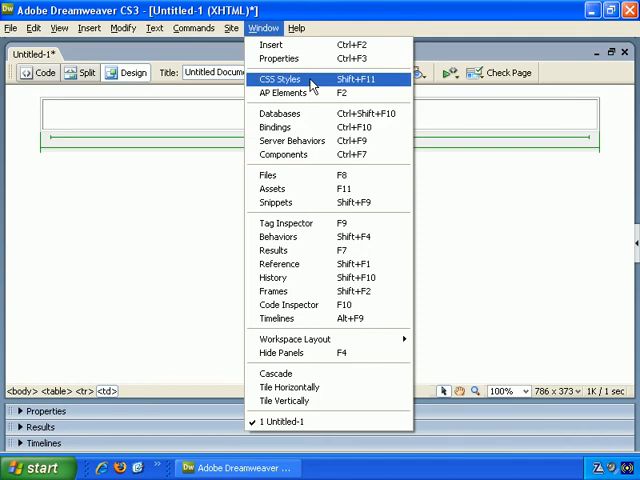
Step: Show the side panels with CSS Styles expanded to the body, td, th rule's properties, then reopen the panel list
{"action": "left_click", "coordinate": [280, 80]}
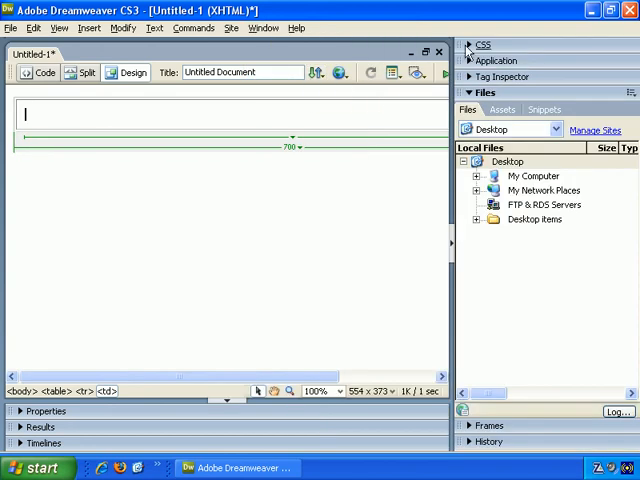
{"action": "left_click", "coordinate": [264, 28]}
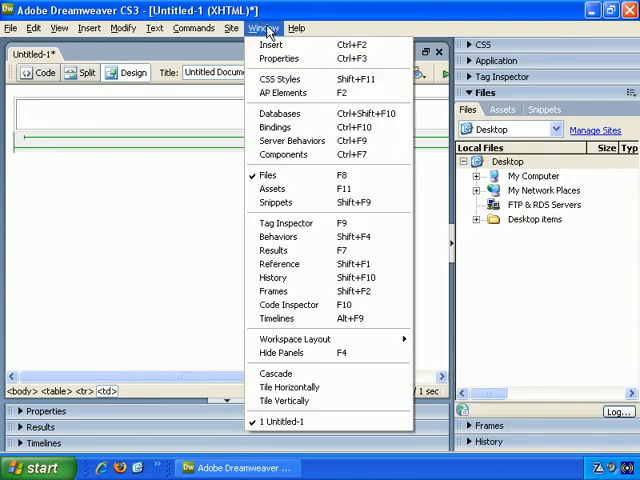
{"action": "mouse_move", "coordinate": [298, 78]}
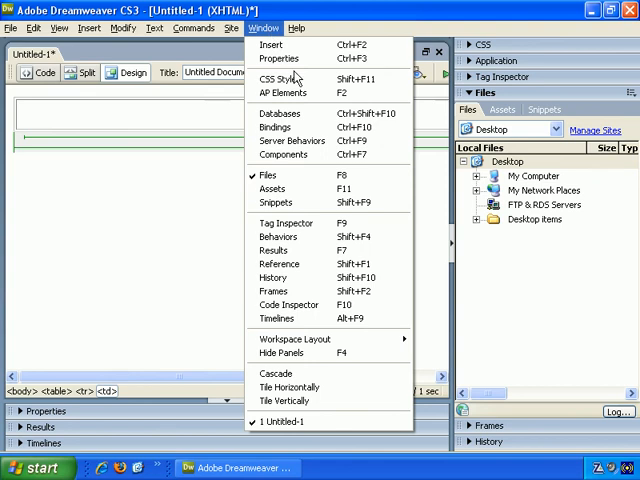
{"action": "left_click", "coordinate": [282, 80]}
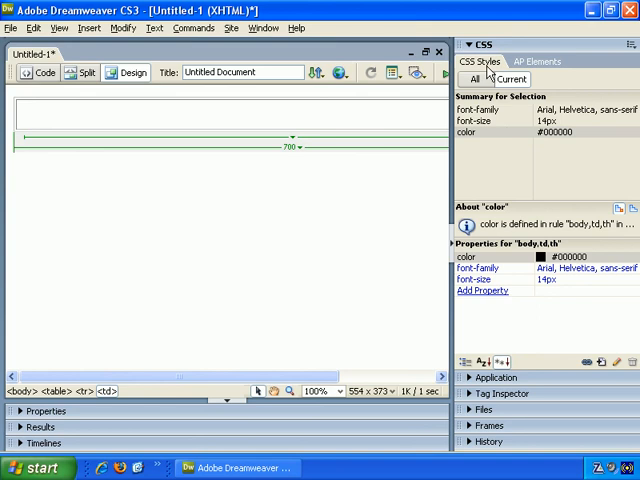
{"action": "left_click", "coordinate": [24, 112]}
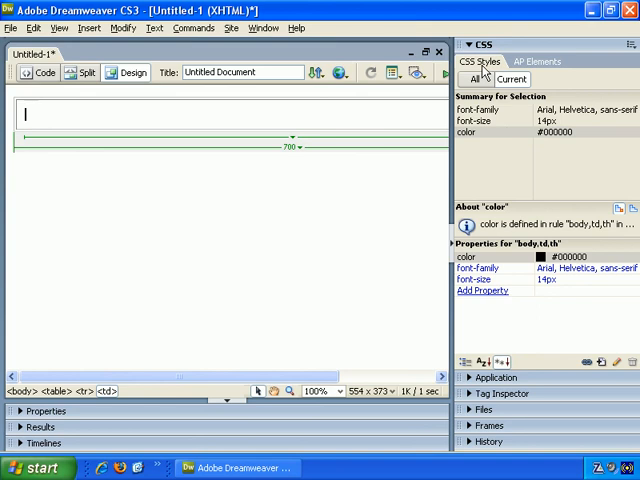
{"action": "mouse_move", "coordinate": [540, 148]}
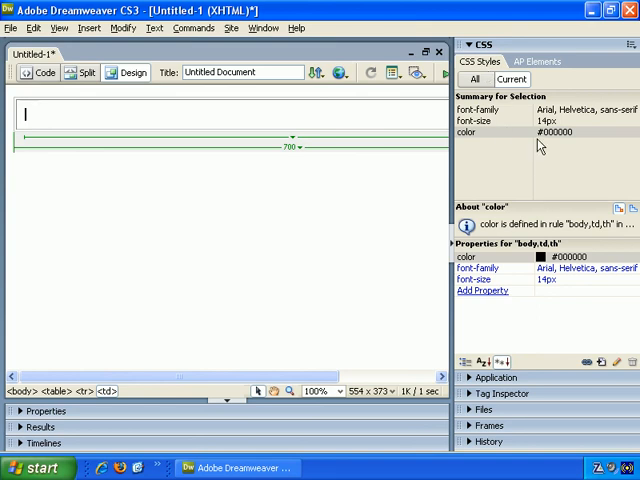
{"action": "mouse_move", "coordinate": [540, 132]}
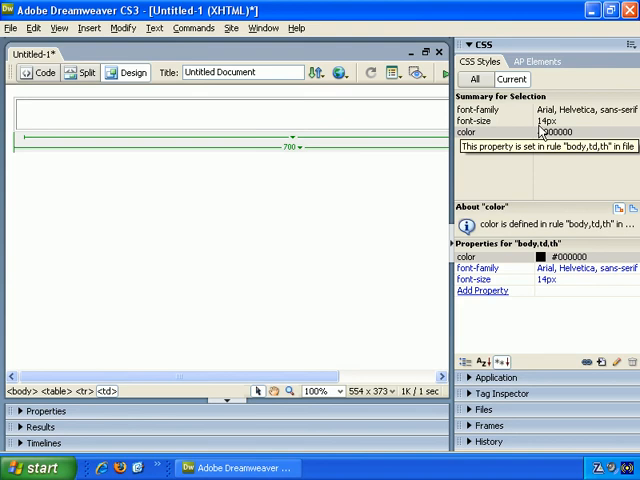
{"action": "left_click", "coordinate": [26, 112]}
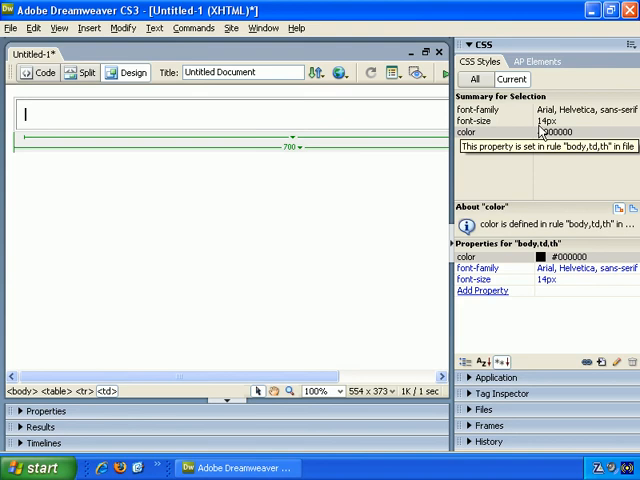
{"action": "mouse_move", "coordinate": [264, 28]}
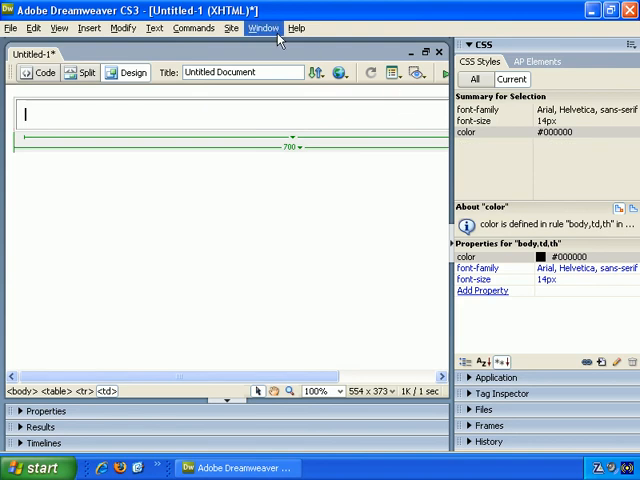
{"action": "left_click", "coordinate": [262, 28]}
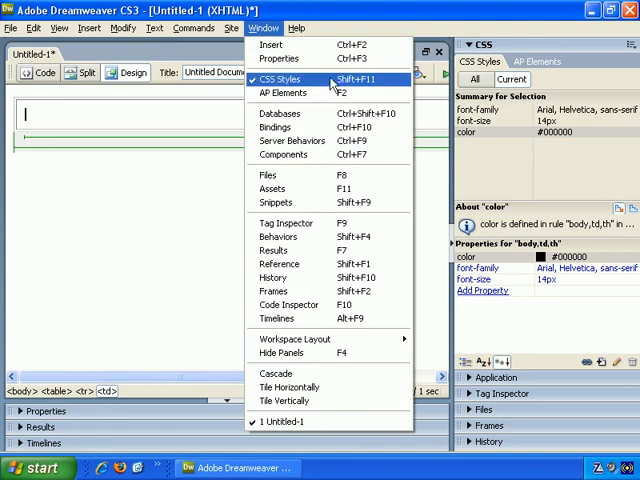
{"action": "mouse_move", "coordinate": [336, 86]}
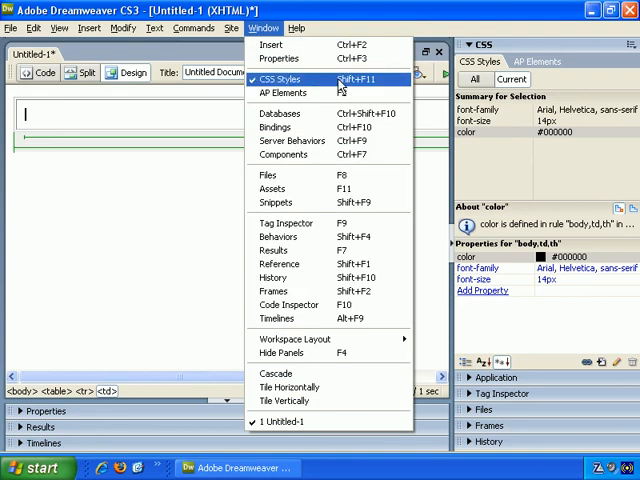
Step: Hide CSS Styles, then expand the CSS group to view the AP Elements panel
{"action": "left_click", "coordinate": [272, 176]}
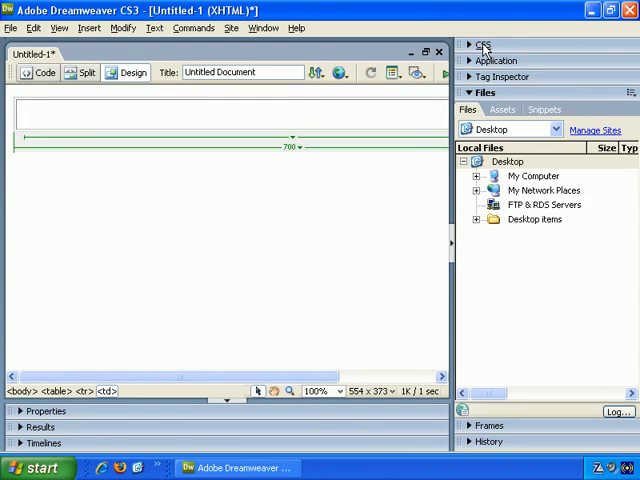
{"action": "left_click", "coordinate": [484, 44]}
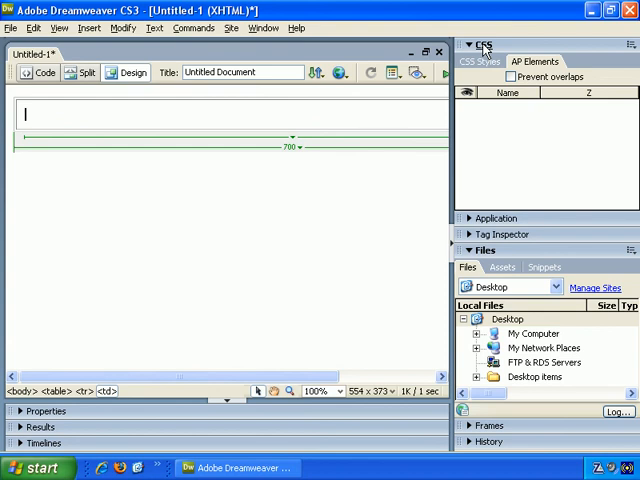
{"action": "left_click", "coordinate": [478, 60]}
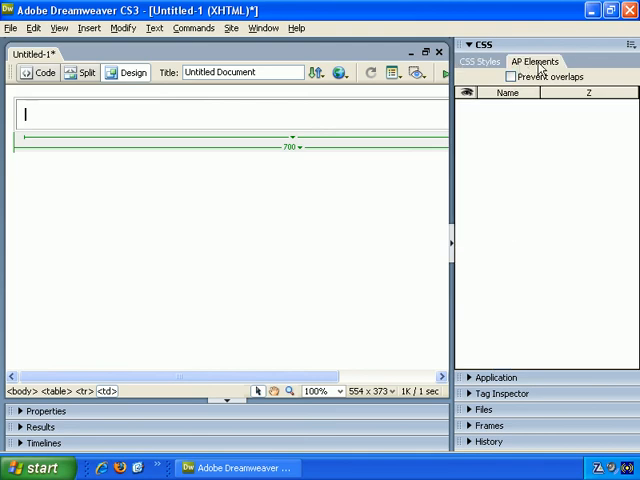
Step: Toggle the CSS Styles panel on and off again from the Window menu
{"action": "left_click", "coordinate": [264, 28]}
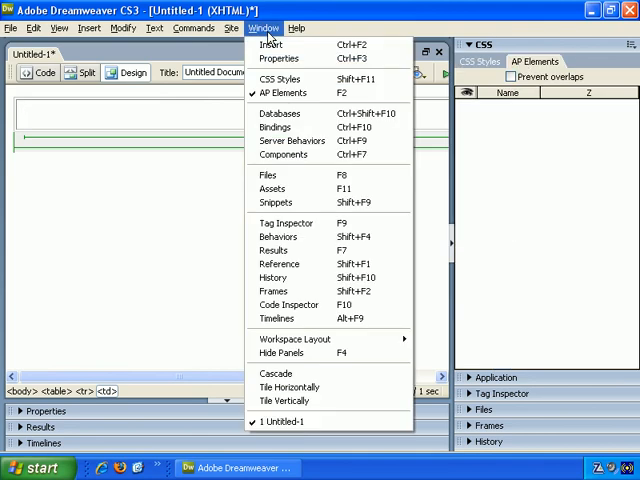
{"action": "left_click", "coordinate": [280, 80]}
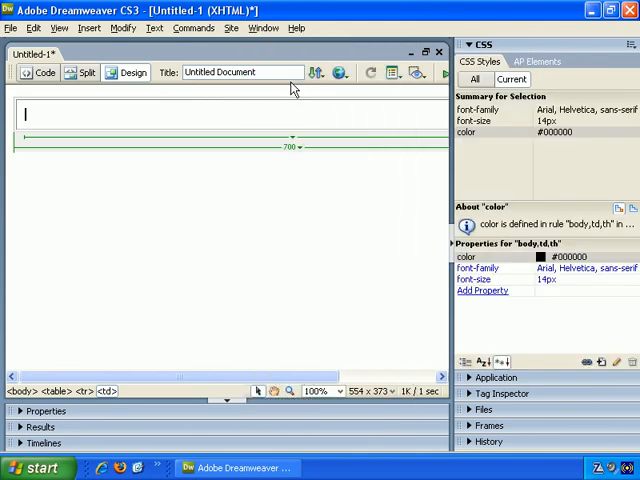
{"action": "left_click", "coordinate": [264, 28]}
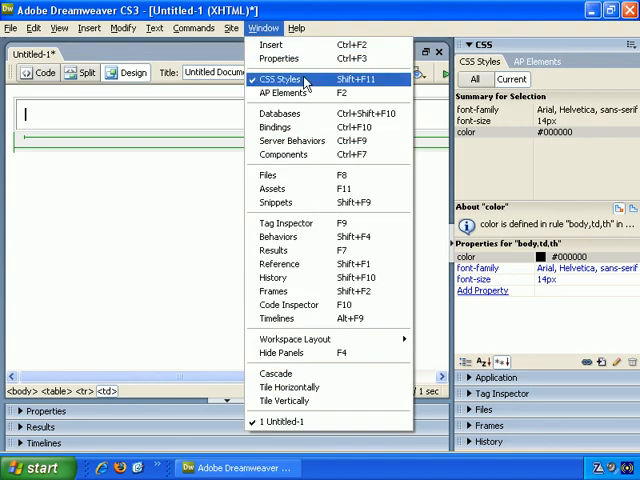
{"action": "left_click", "coordinate": [268, 176]}
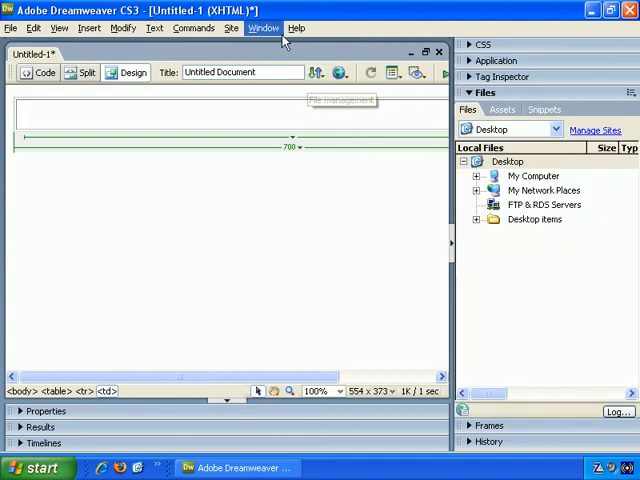
{"action": "left_click", "coordinate": [264, 28]}
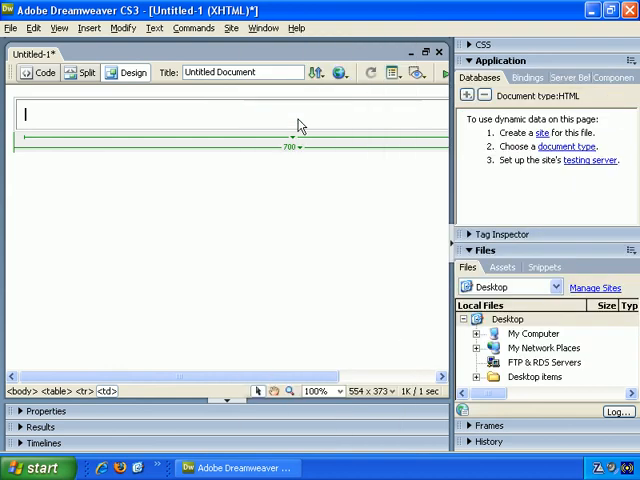
{"action": "mouse_move", "coordinate": [368, 120]}
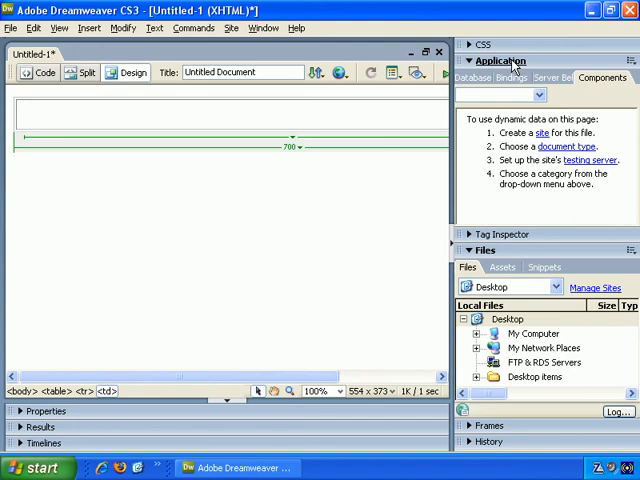
{"action": "left_click", "coordinate": [264, 28]}
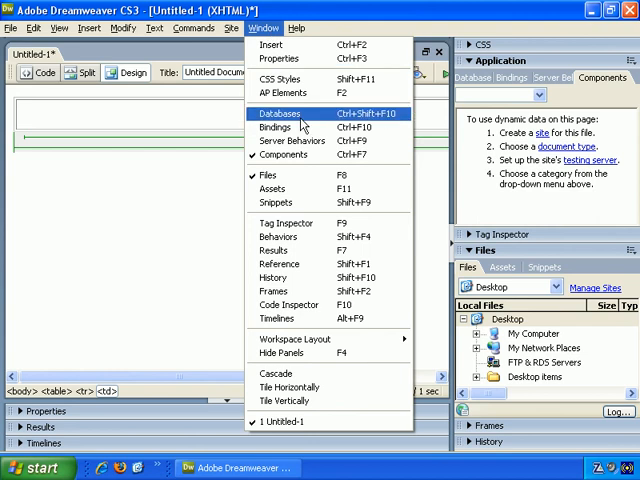
{"action": "mouse_move", "coordinate": [290, 154]}
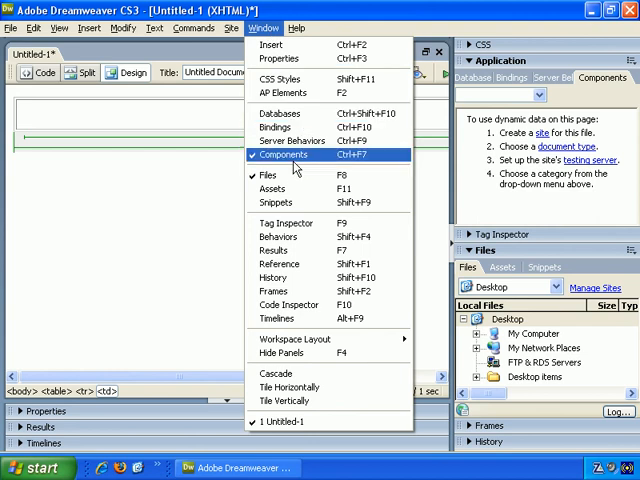
{"action": "mouse_move", "coordinate": [296, 140]}
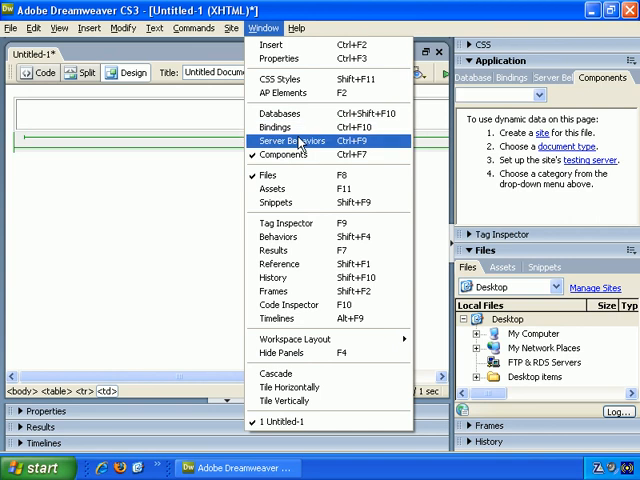
{"action": "mouse_move", "coordinate": [280, 112]}
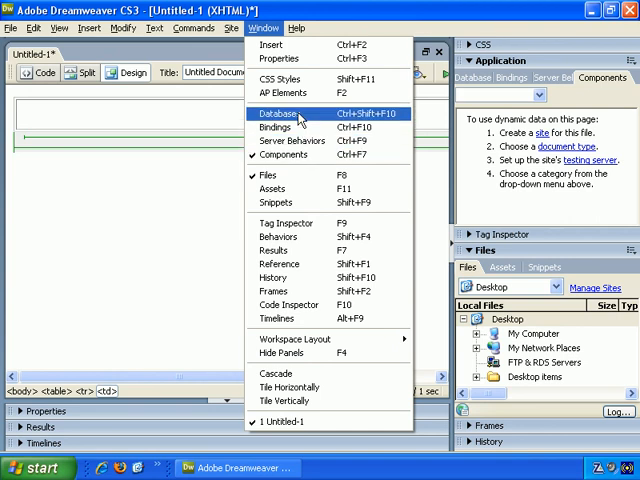
{"action": "mouse_move", "coordinate": [284, 154]}
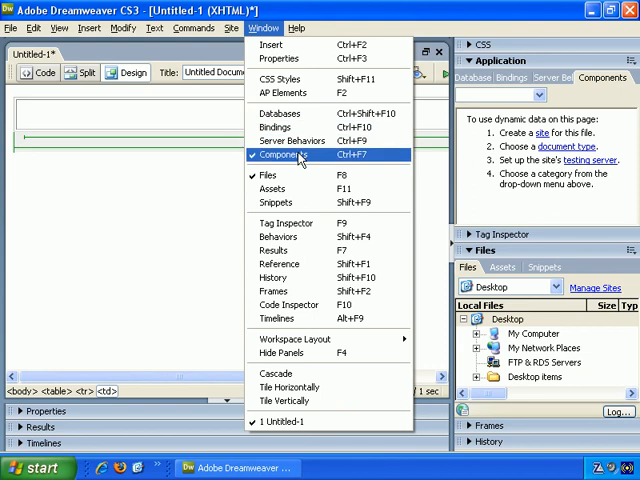
{"action": "left_click", "coordinate": [288, 154]}
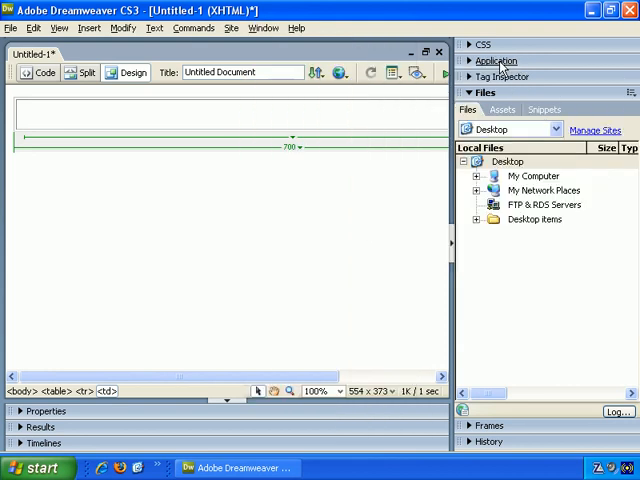
{"action": "left_click", "coordinate": [262, 28]}
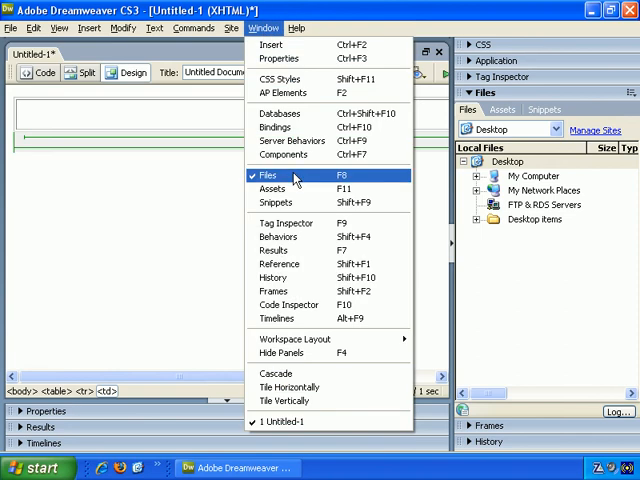
{"action": "left_click", "coordinate": [268, 174]}
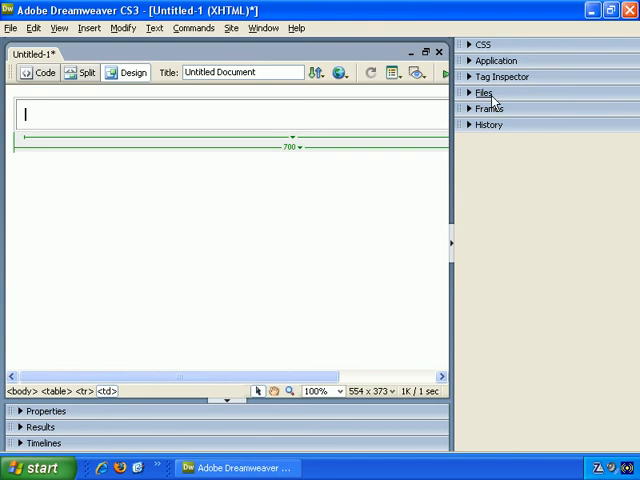
{"action": "left_click", "coordinate": [264, 28]}
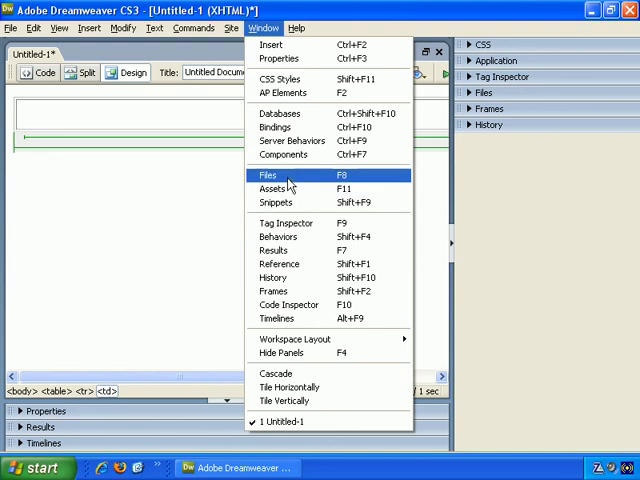
{"action": "left_click", "coordinate": [268, 174]}
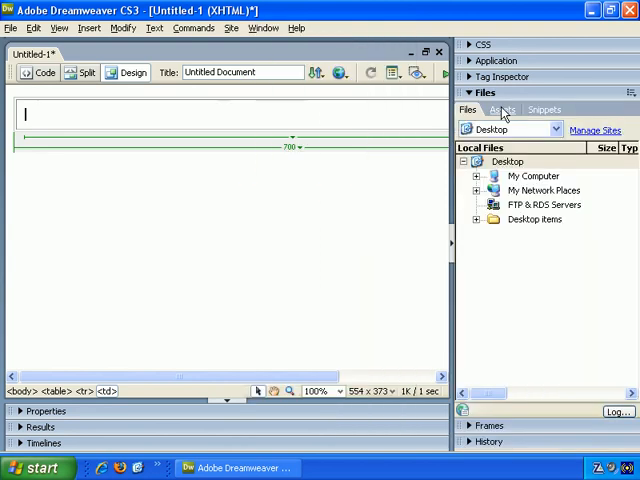
{"action": "left_click", "coordinate": [500, 108]}
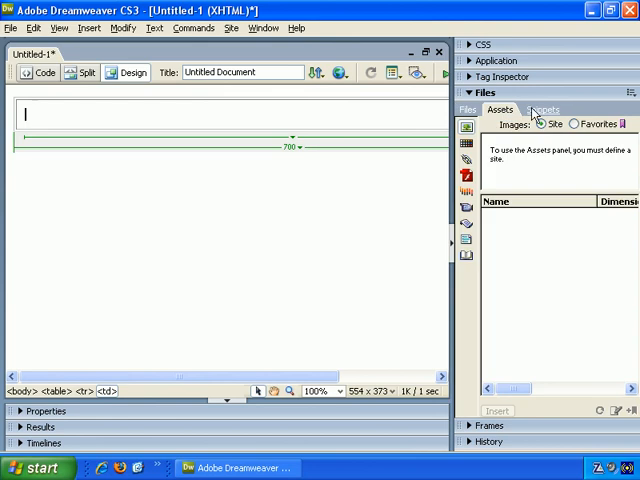
{"action": "left_click", "coordinate": [542, 110]}
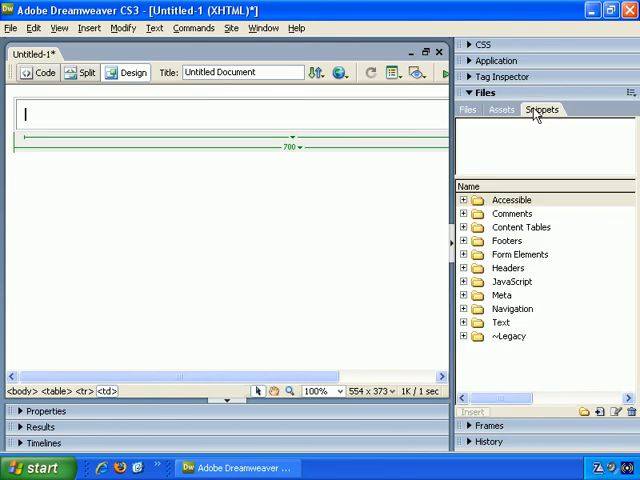
{"action": "left_click", "coordinate": [466, 110]}
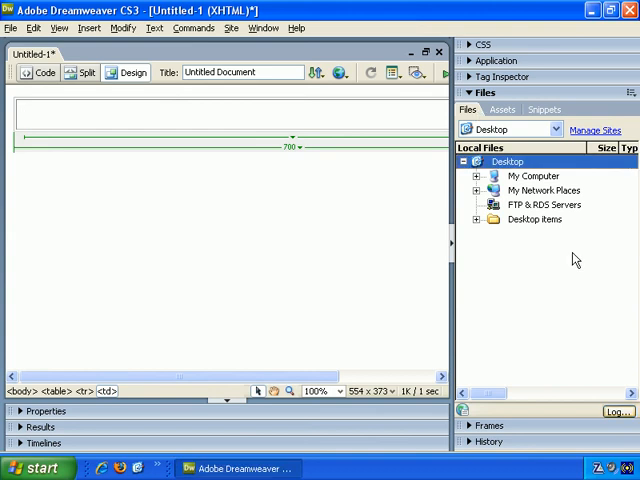
Step: Show the Tag Inspector panel and look over the td tag's attribute categories
{"action": "left_click", "coordinate": [264, 28]}
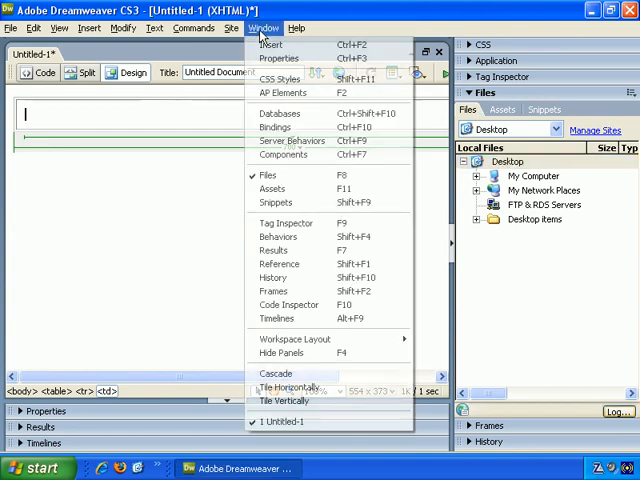
{"action": "mouse_move", "coordinate": [286, 222]}
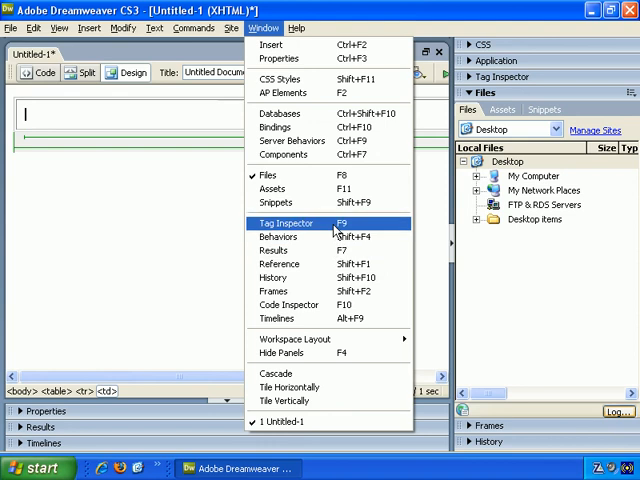
{"action": "left_click", "coordinate": [286, 224]}
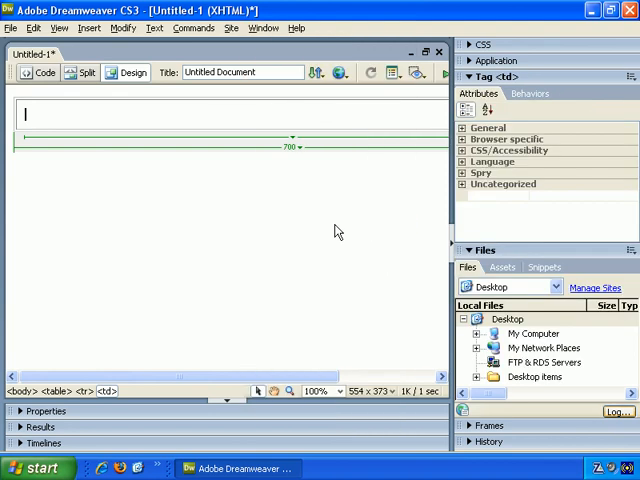
{"action": "mouse_move", "coordinate": [524, 114]}
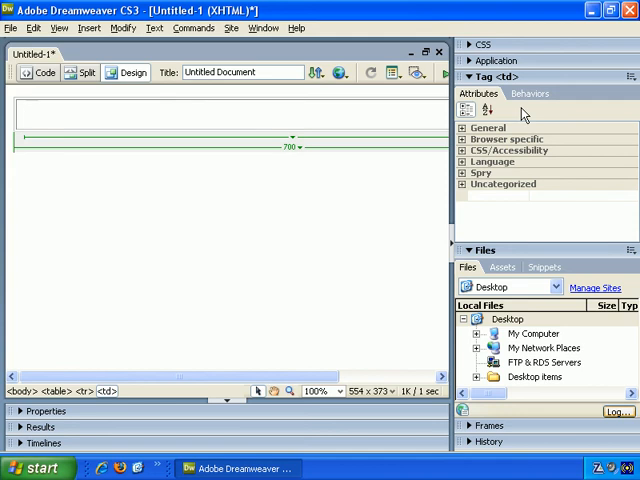
{"action": "mouse_move", "coordinate": [510, 150]}
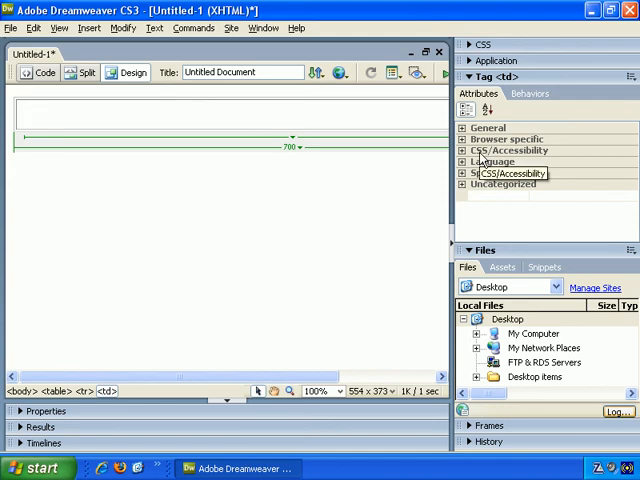
{"action": "left_click", "coordinate": [24, 112]}
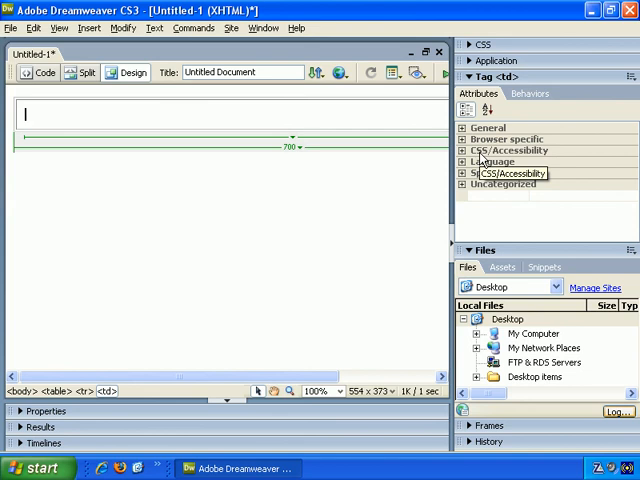
{"action": "mouse_move", "coordinate": [484, 140]}
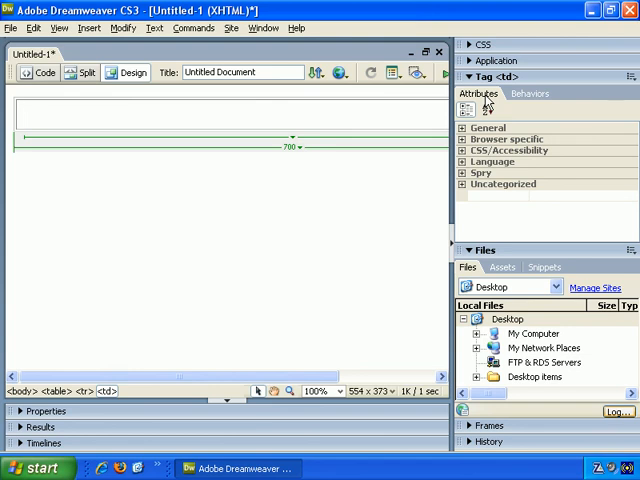
{"action": "left_click", "coordinate": [24, 114]}
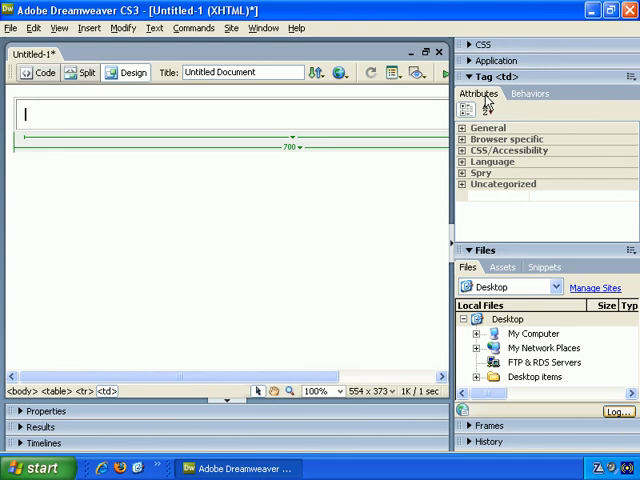
Step: Show the Results panel with the O'Reilly HTML Reference entry for td
{"action": "left_click", "coordinate": [264, 28]}
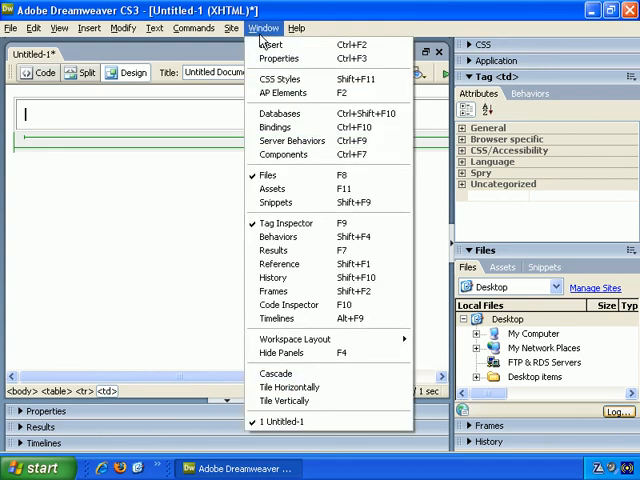
{"action": "mouse_move", "coordinate": [280, 250]}
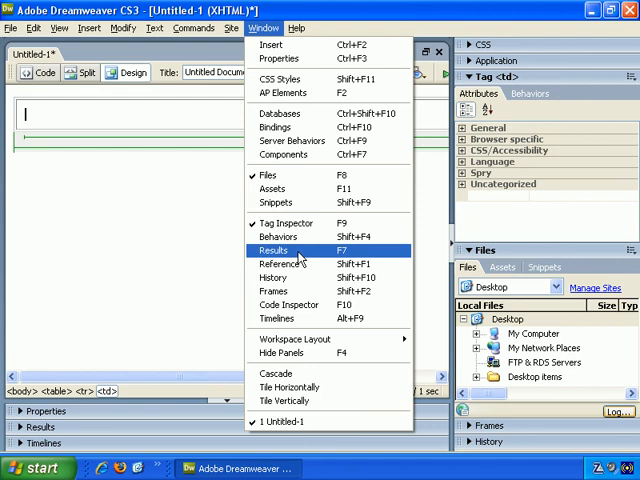
{"action": "left_click", "coordinate": [276, 250]}
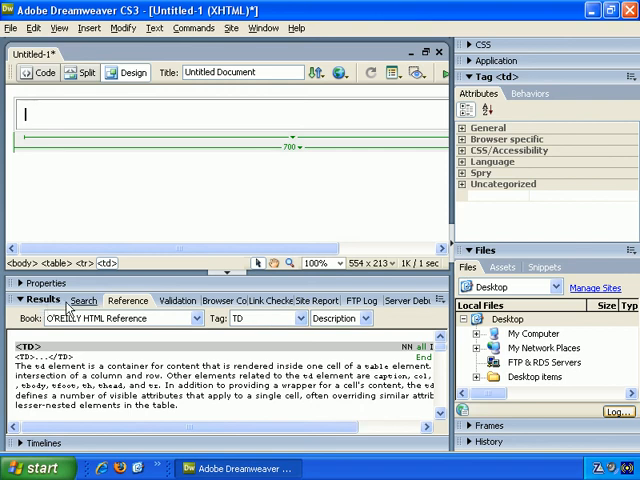
{"action": "mouse_move", "coordinate": [178, 352]}
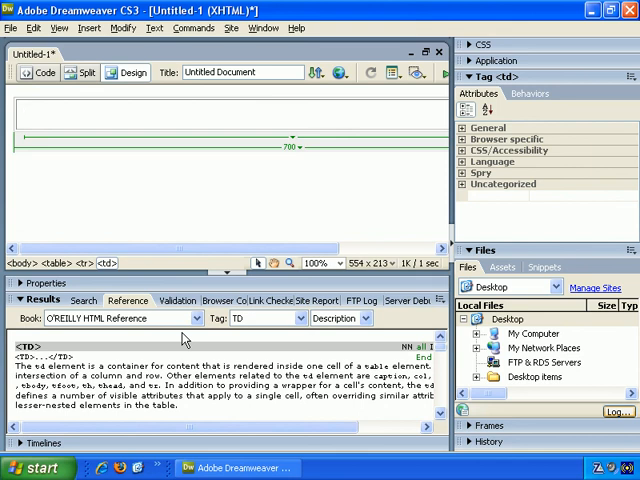
{"action": "left_click", "coordinate": [24, 116]}
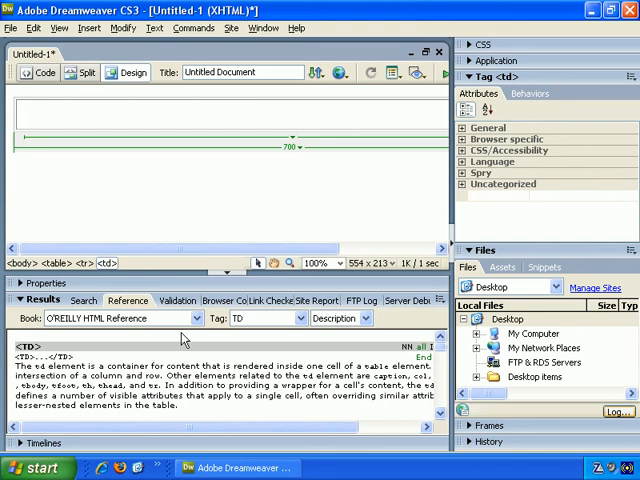
{"action": "left_click", "coordinate": [20, 112]}
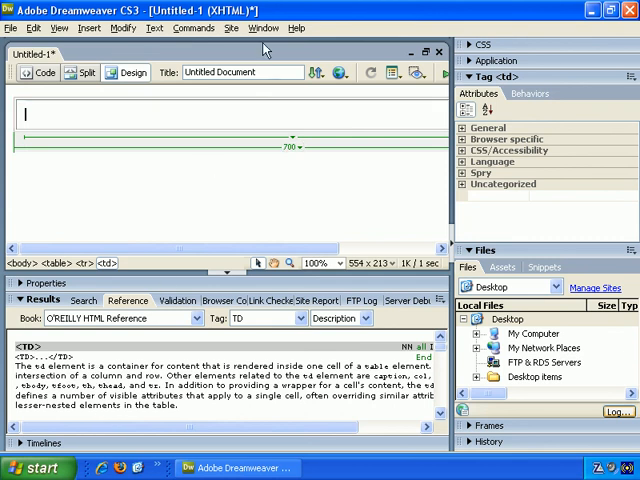
Step: Browse the Results group's Search and Reference tabs, returning to the HTML reference view
{"action": "left_click", "coordinate": [264, 28]}
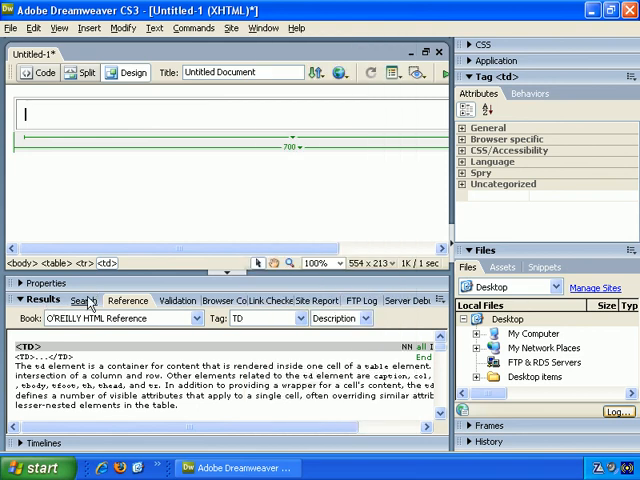
{"action": "left_click", "coordinate": [84, 300]}
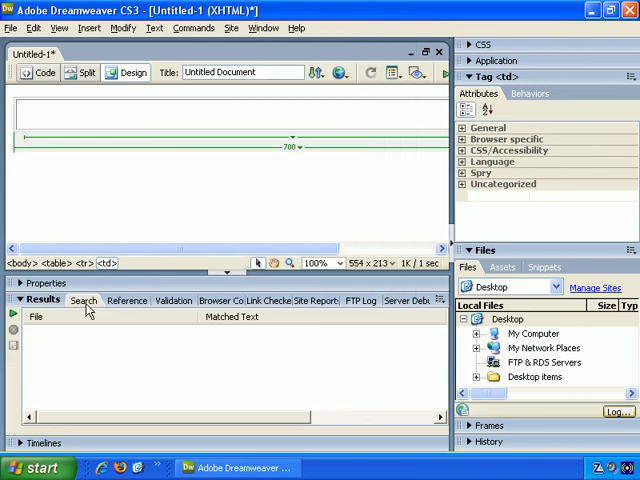
{"action": "left_click", "coordinate": [128, 300]}
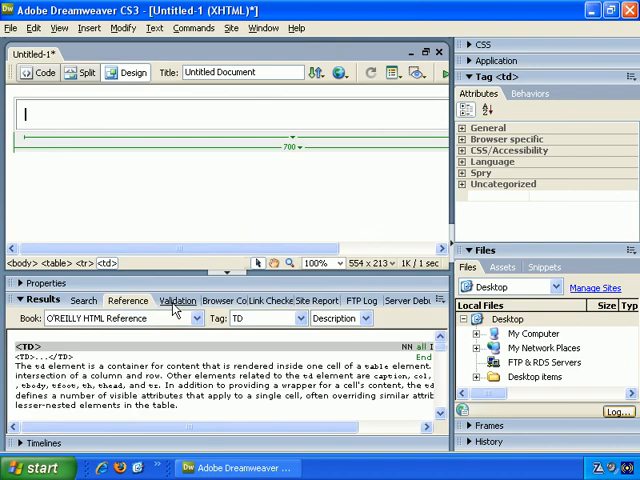
{"action": "left_click", "coordinate": [210, 300]}
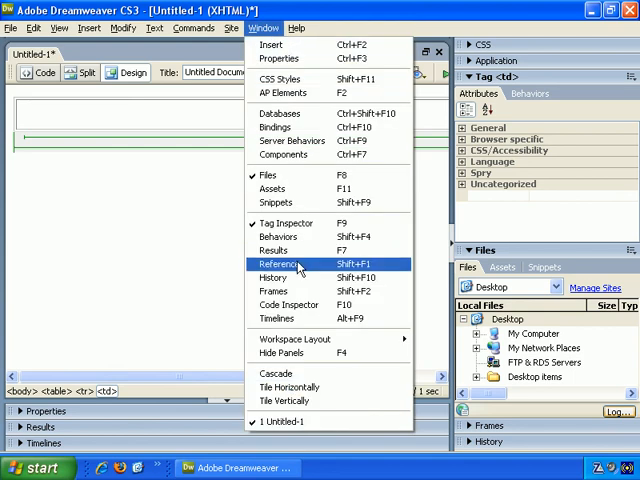
{"action": "mouse_move", "coordinate": [296, 318]}
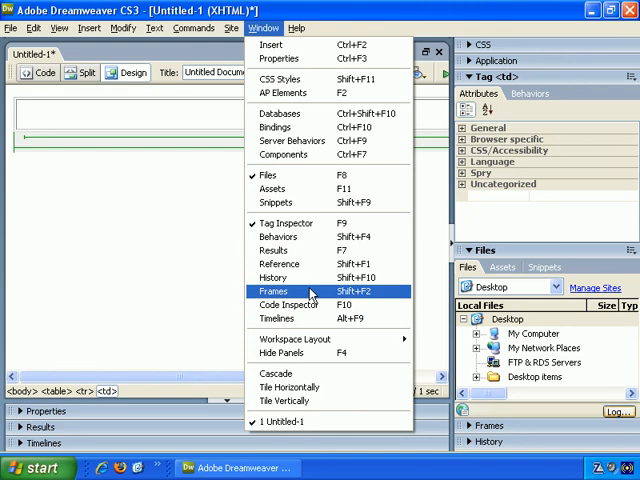
{"action": "mouse_move", "coordinate": [294, 338]}
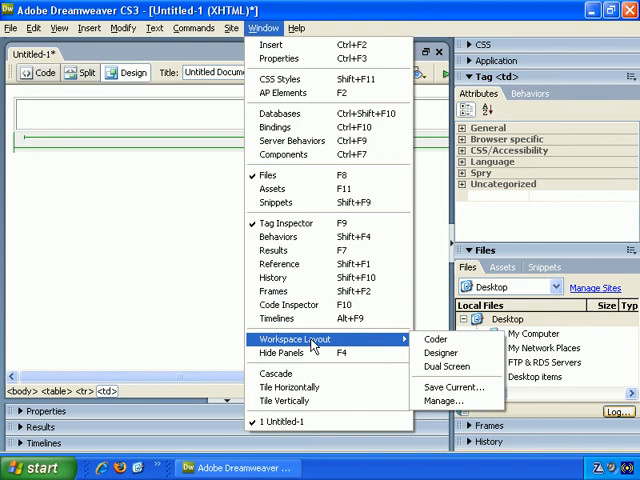
{"action": "mouse_move", "coordinate": [438, 340]}
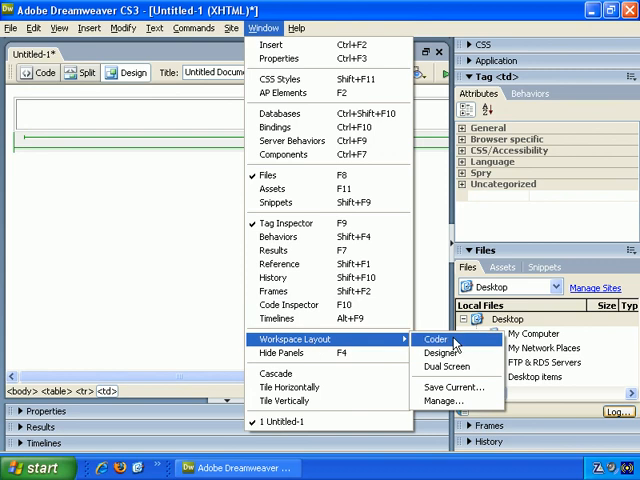
{"action": "mouse_move", "coordinate": [452, 368]}
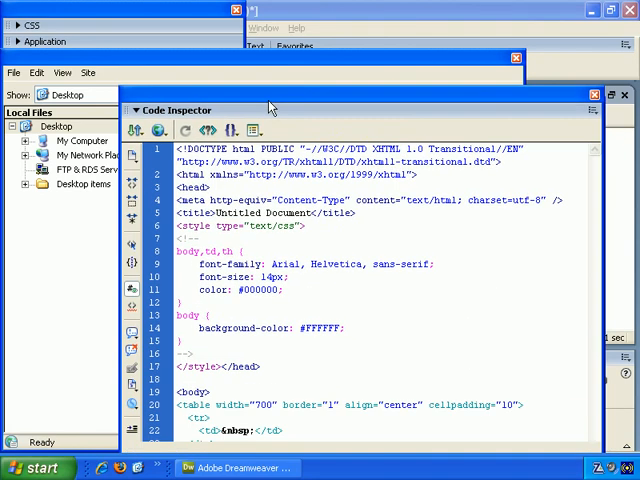
Step: Close the floating Code Inspector, Files window and panel group, then reopen the panel list
{"action": "left_click", "coordinate": [576, 60]}
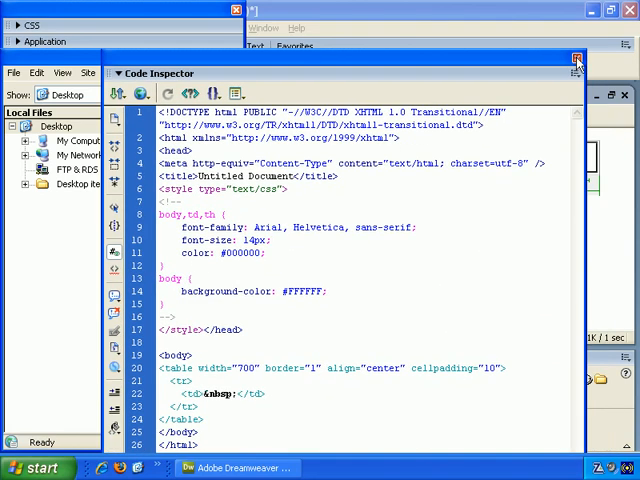
{"action": "left_click", "coordinate": [576, 60]}
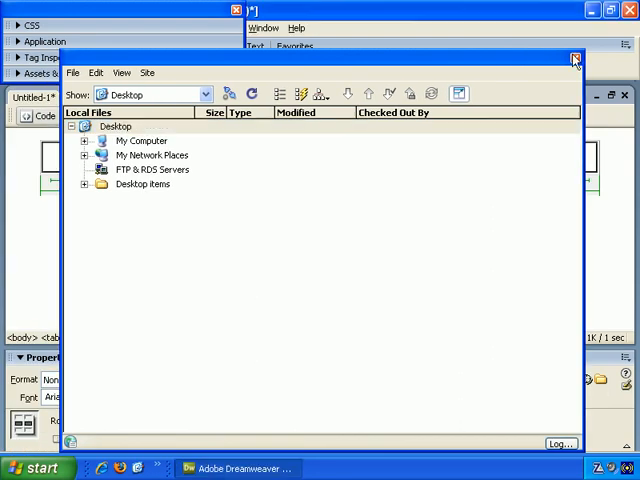
{"action": "left_click", "coordinate": [574, 58]}
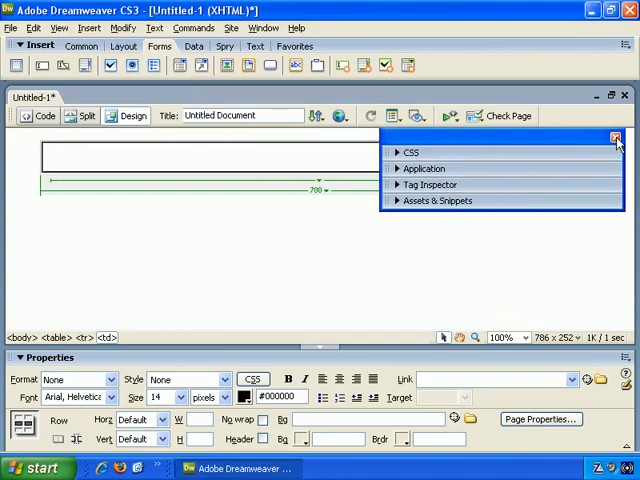
{"action": "mouse_move", "coordinate": [616, 138]}
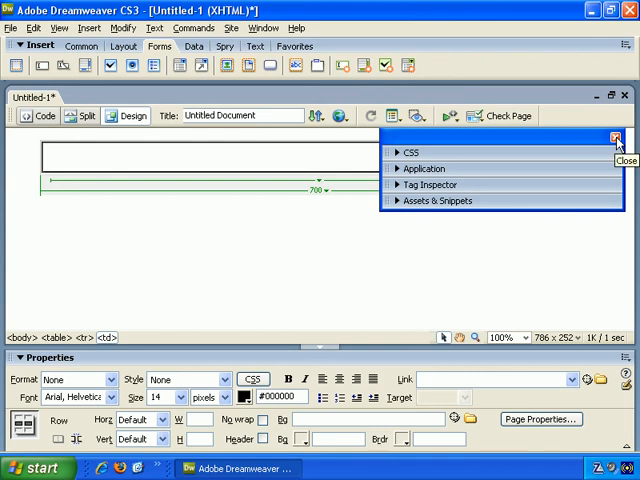
{"action": "left_click", "coordinate": [616, 138]}
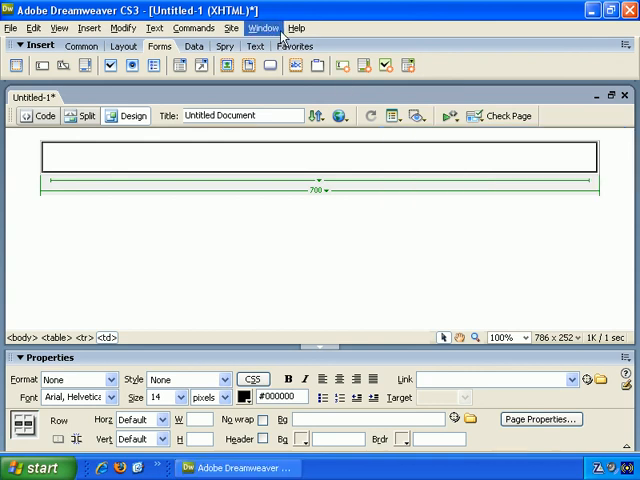
{"action": "left_click", "coordinate": [262, 28]}
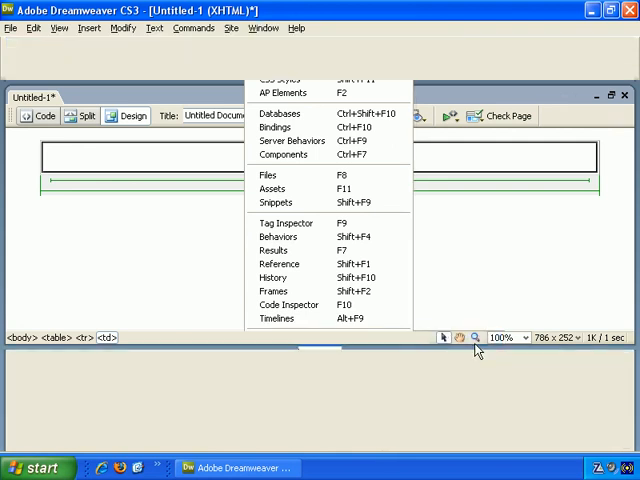
Step: Bring the docked CSS, Application, Tag Inspector and Files panels back via Window > Files
{"action": "left_click", "coordinate": [268, 176]}
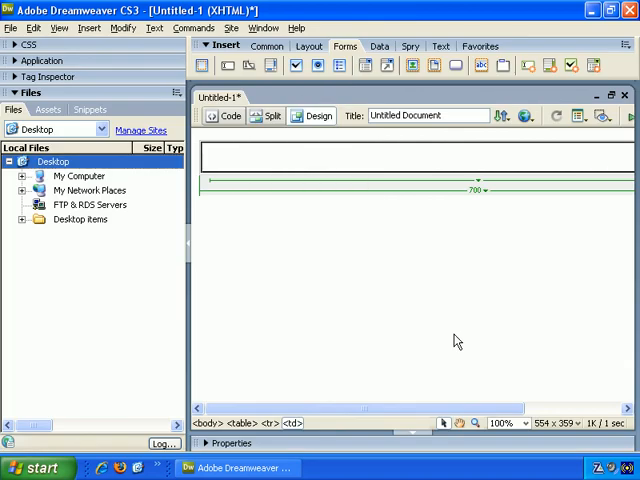
{"action": "mouse_move", "coordinate": [380, 254]}
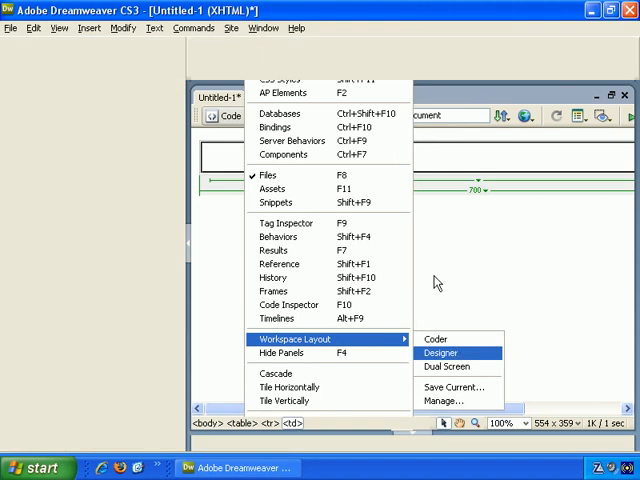
Step: Apply the Designer workspace layout, then reopen the Workspace Layout list
{"action": "left_click", "coordinate": [448, 352]}
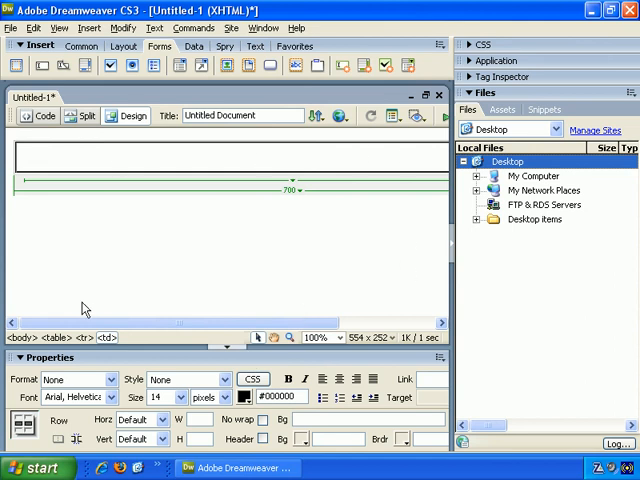
{"action": "mouse_move", "coordinate": [408, 270]}
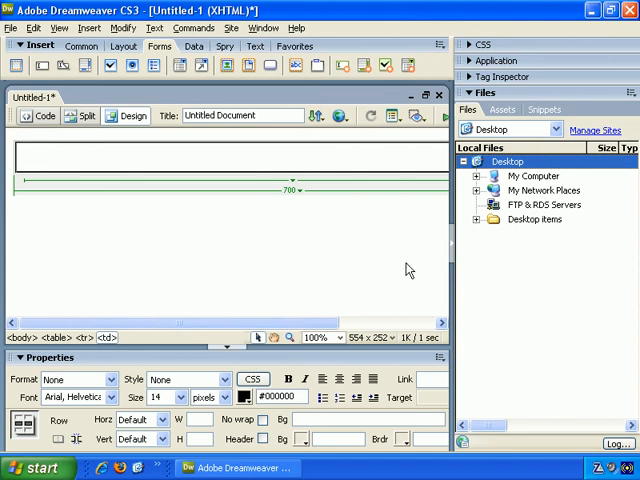
{"action": "left_click", "coordinate": [262, 28]}
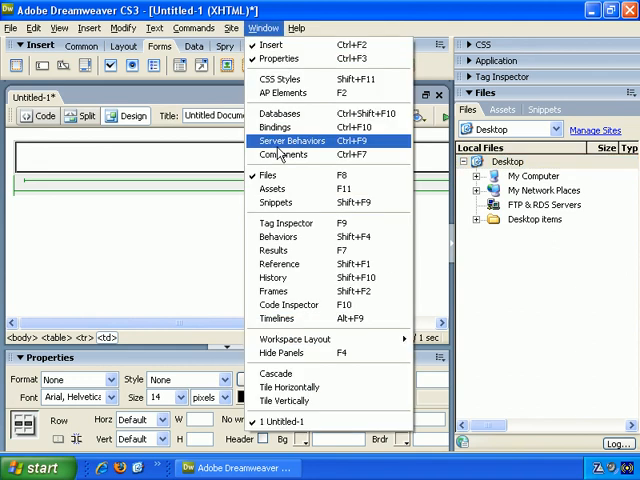
{"action": "mouse_move", "coordinate": [294, 338]}
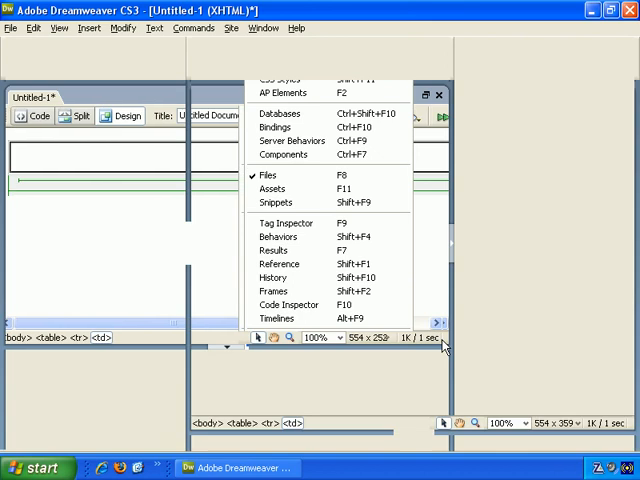
{"action": "left_click", "coordinate": [268, 174]}
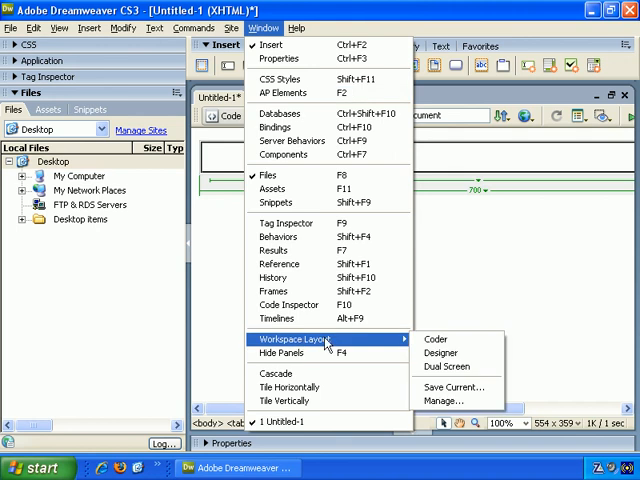
{"action": "mouse_move", "coordinate": [448, 368]}
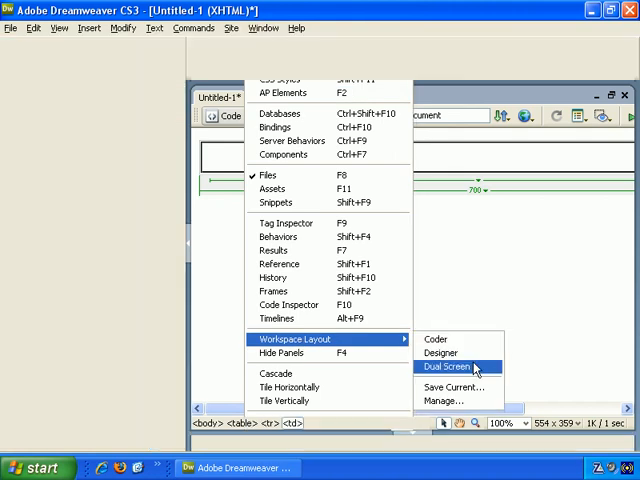
Step: Apply the Dual Screen layout with the Code Inspector, then reopen the Window menu
{"action": "left_click", "coordinate": [446, 368]}
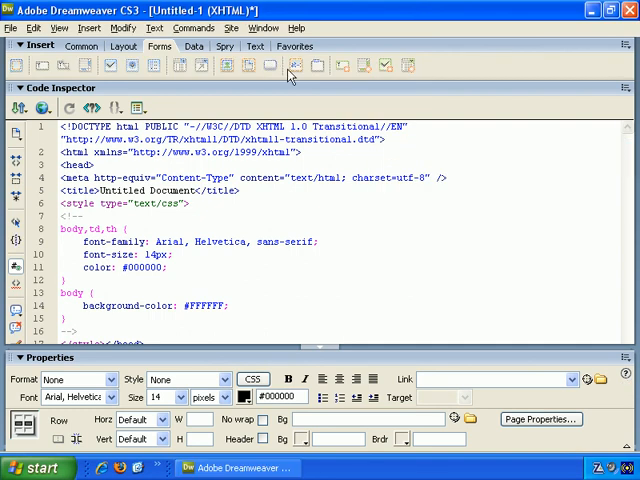
{"action": "left_click", "coordinate": [264, 28]}
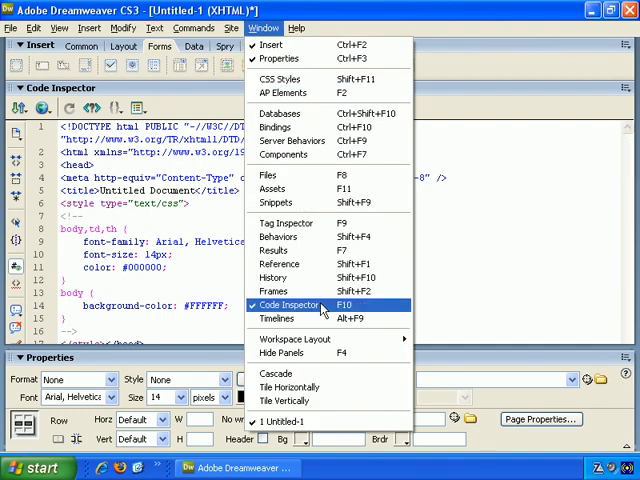
{"action": "mouse_move", "coordinate": [294, 338]}
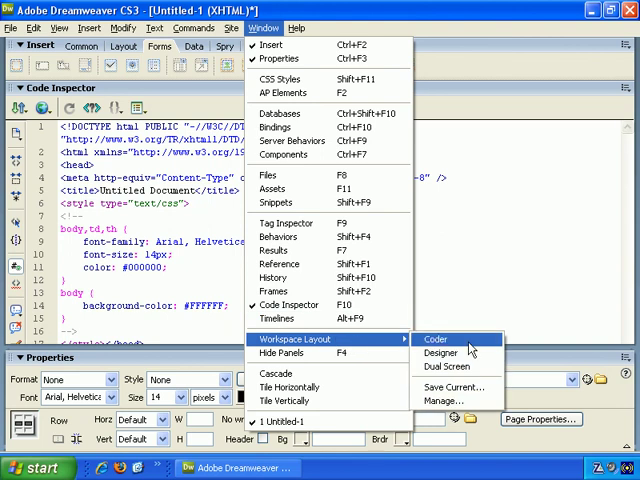
Step: Return to the Designer layout and show the Files panel group's options menu
{"action": "left_click", "coordinate": [436, 340]}
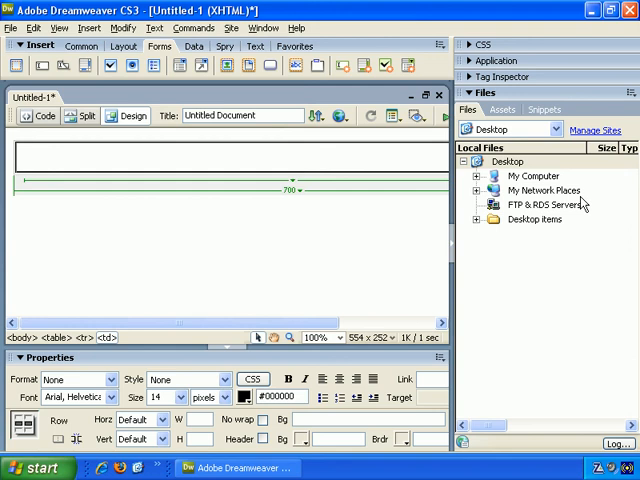
{"action": "mouse_move", "coordinate": [578, 264]}
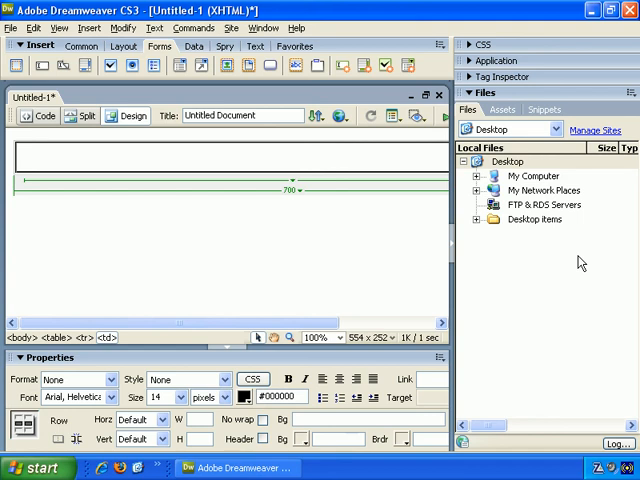
{"action": "mouse_move", "coordinate": [516, 100]}
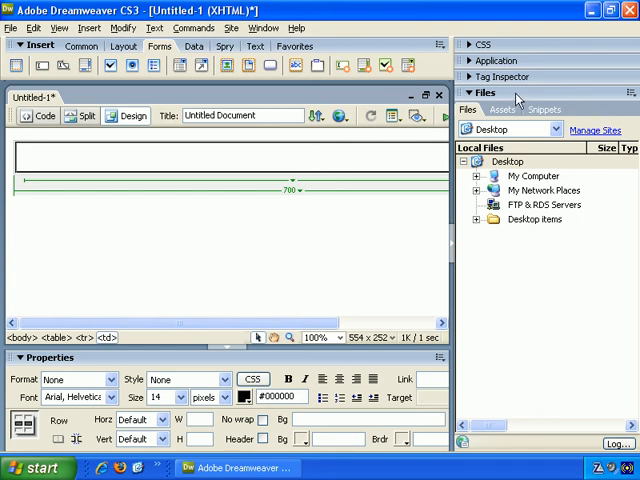
{"action": "left_click", "coordinate": [632, 92]}
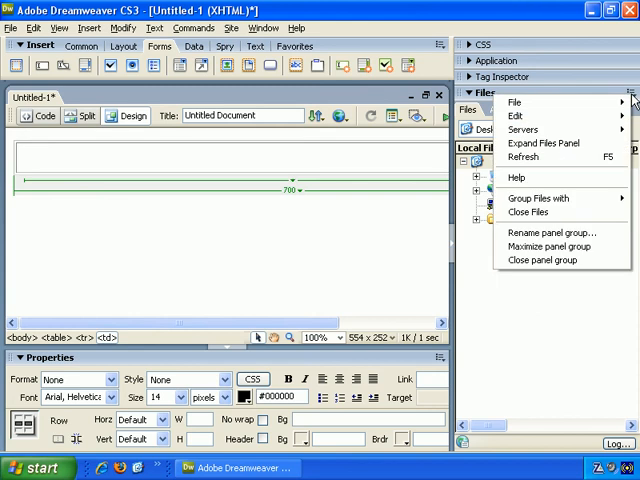
{"action": "mouse_move", "coordinate": [460, 96]}
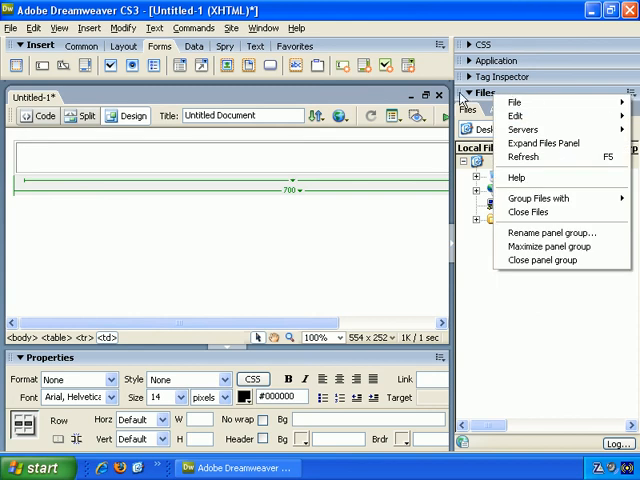
{"action": "mouse_move", "coordinate": [556, 232]}
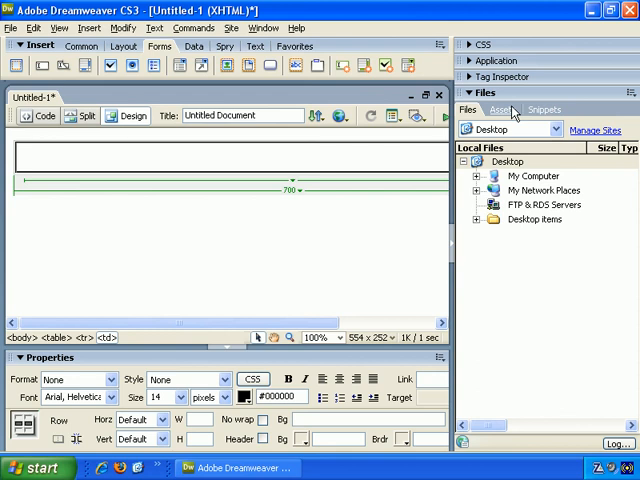
{"action": "mouse_move", "coordinate": [614, 112]}
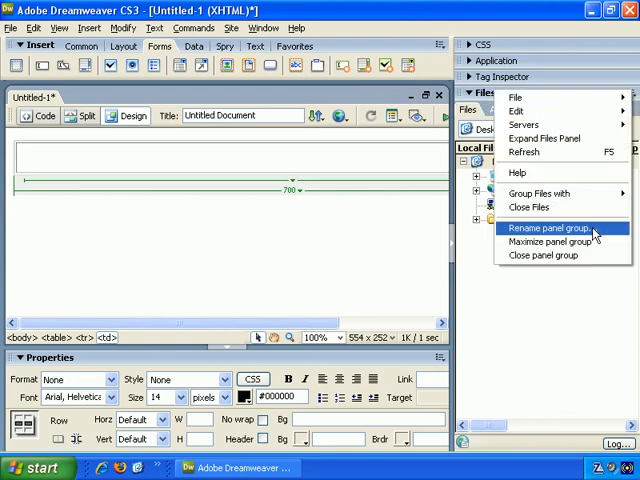
{"action": "mouse_move", "coordinate": [548, 240]}
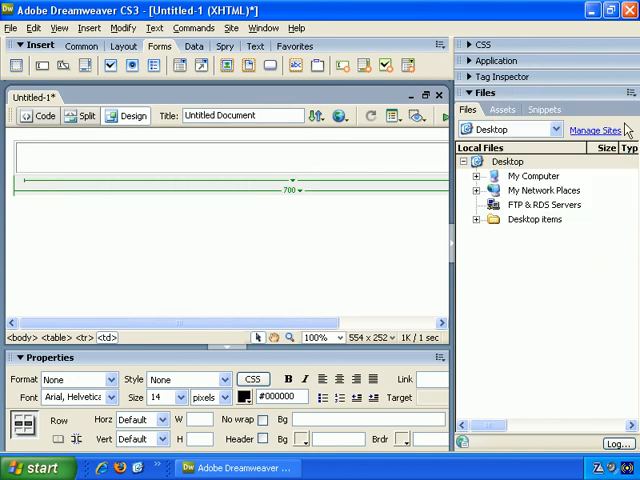
{"action": "left_click", "coordinate": [632, 92]}
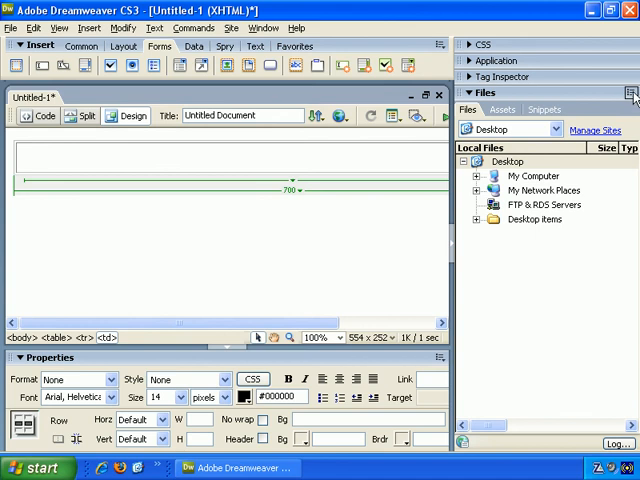
{"action": "left_click", "coordinate": [632, 92]}
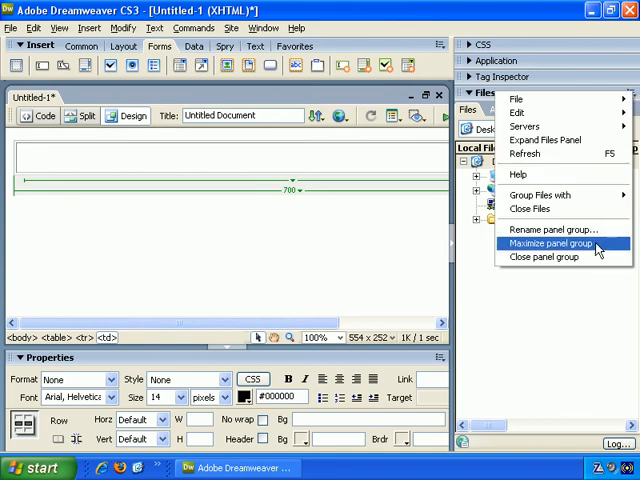
{"action": "mouse_move", "coordinate": [548, 256]}
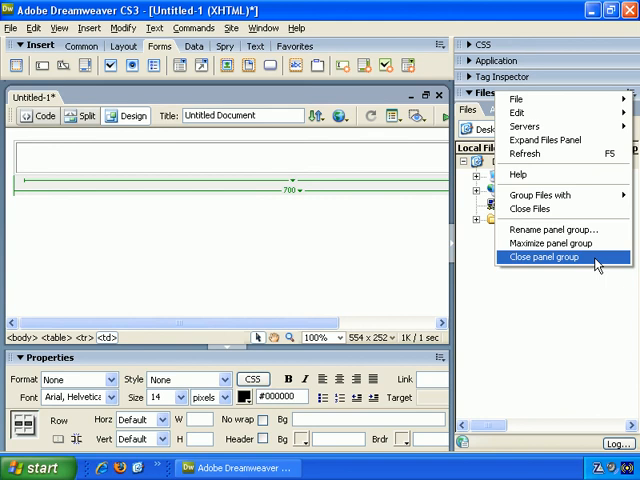
Step: Close the Files and Tag Inspector panel groups from their options menus
{"action": "left_click", "coordinate": [548, 256]}
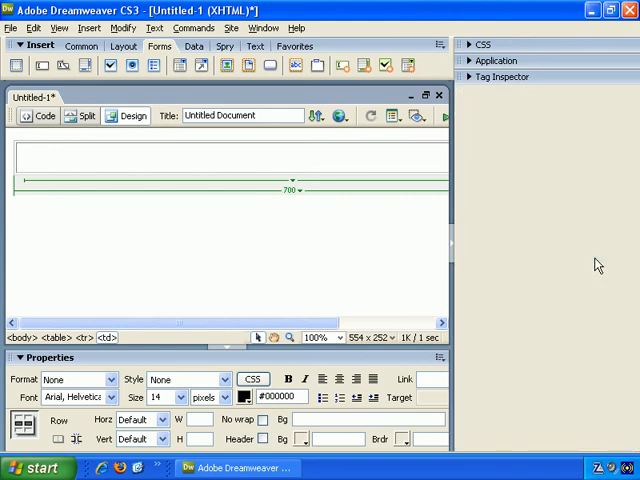
{"action": "left_click", "coordinate": [504, 76]}
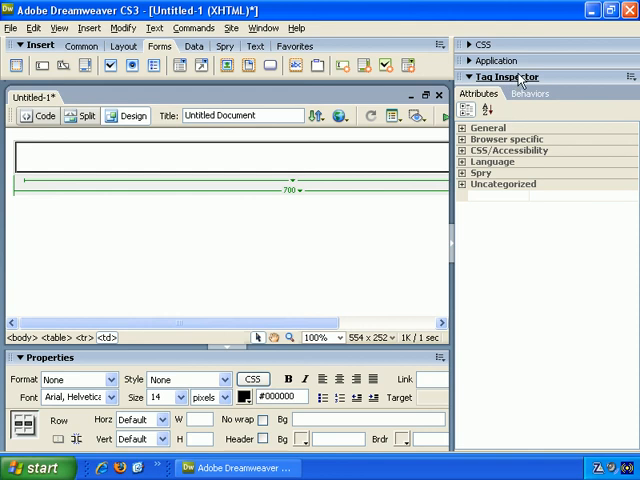
{"action": "left_click", "coordinate": [630, 76]}
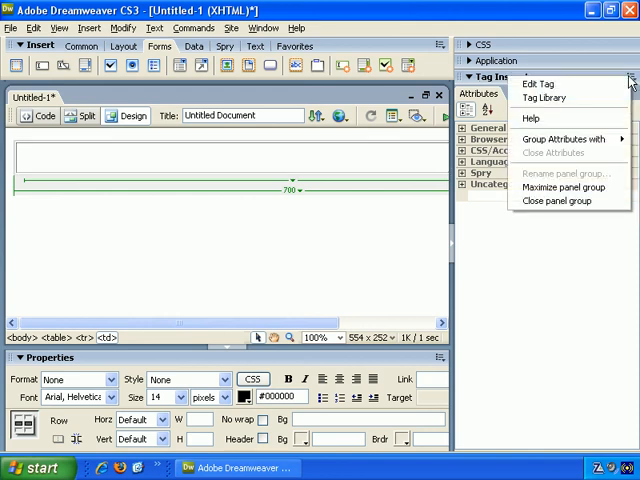
{"action": "mouse_move", "coordinate": [564, 188]}
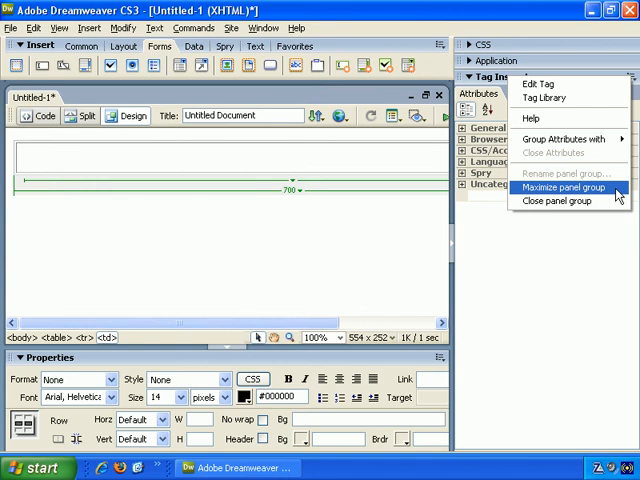
{"action": "left_click", "coordinate": [562, 200]}
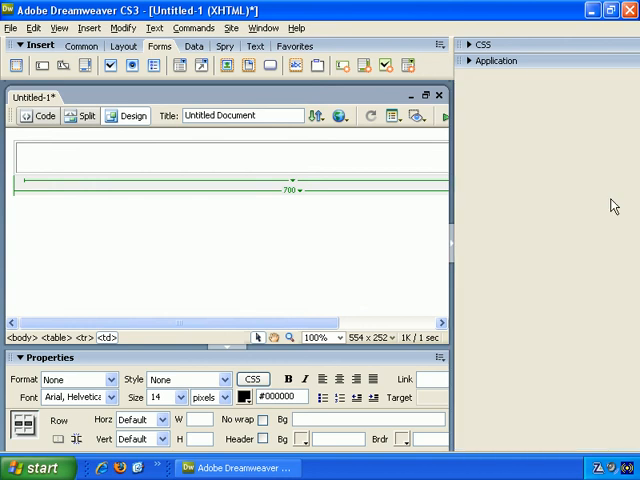
Step: Close the Application panel group so no side panel groups remain
{"action": "left_click", "coordinate": [496, 60]}
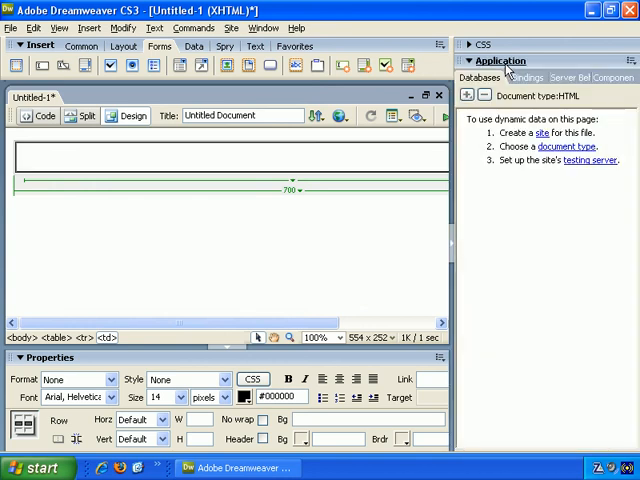
{"action": "left_click", "coordinate": [632, 60]}
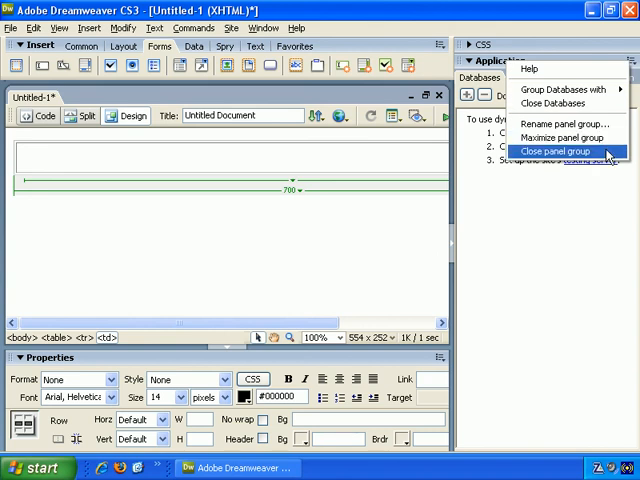
{"action": "left_click", "coordinate": [556, 152]}
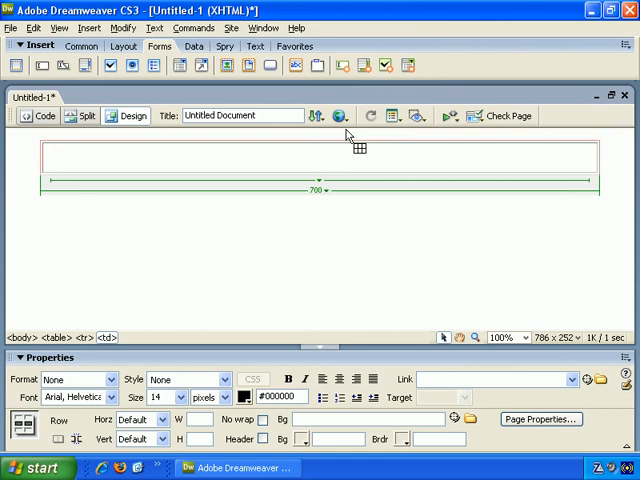
Step: Reopen the CSS Styles panel from the Window menu, then show the Window menu again
{"action": "left_click", "coordinate": [264, 28]}
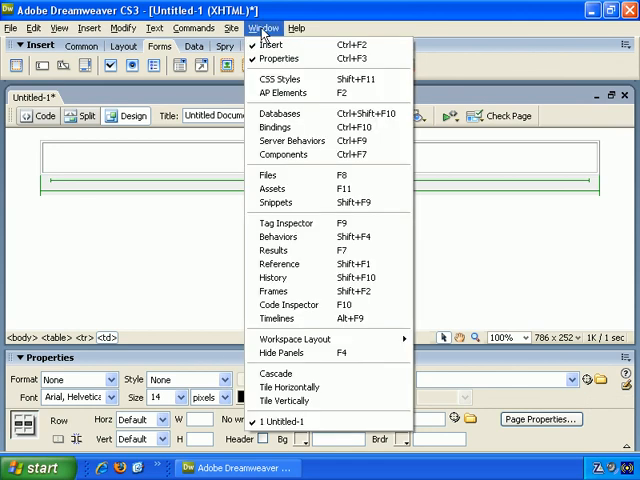
{"action": "mouse_move", "coordinate": [280, 80]}
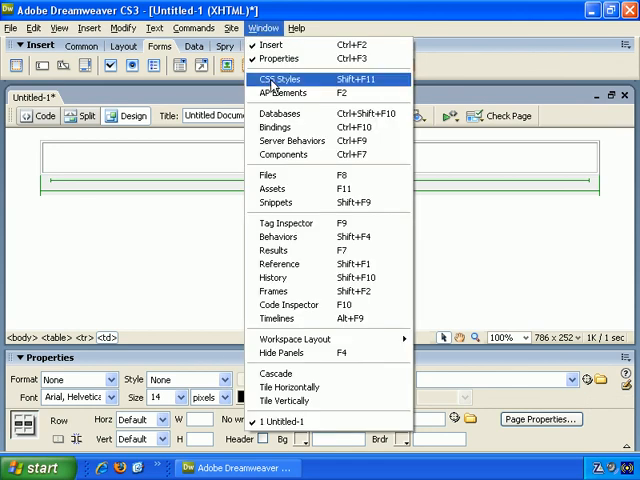
{"action": "left_click", "coordinate": [282, 78]}
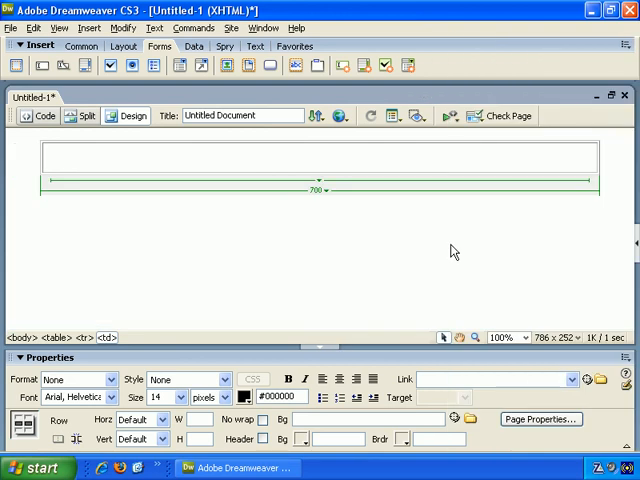
{"action": "mouse_move", "coordinate": [632, 248]}
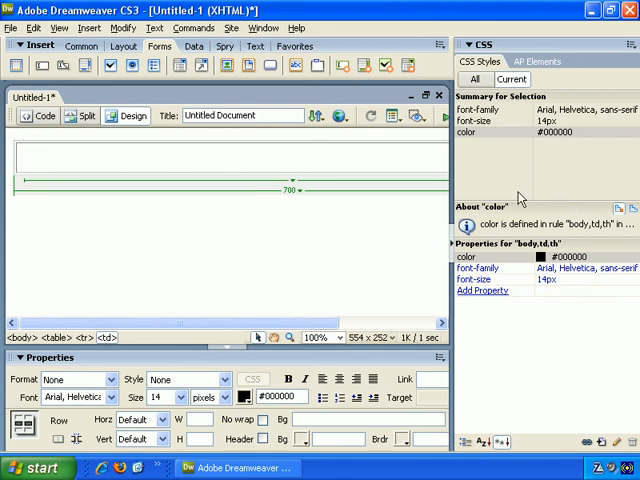
{"action": "left_click", "coordinate": [264, 28]}
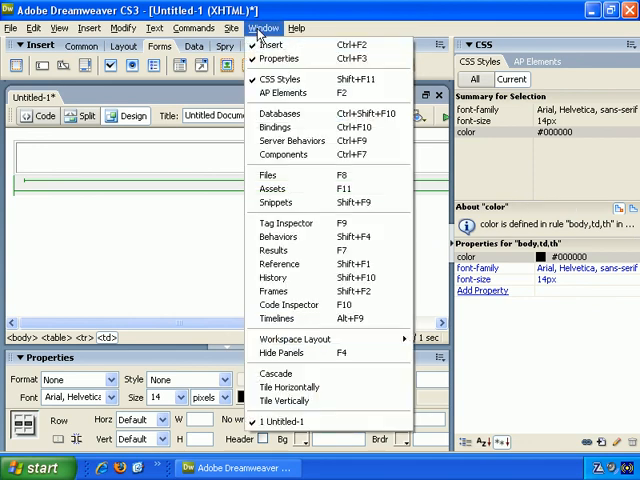
{"action": "mouse_move", "coordinate": [280, 276]}
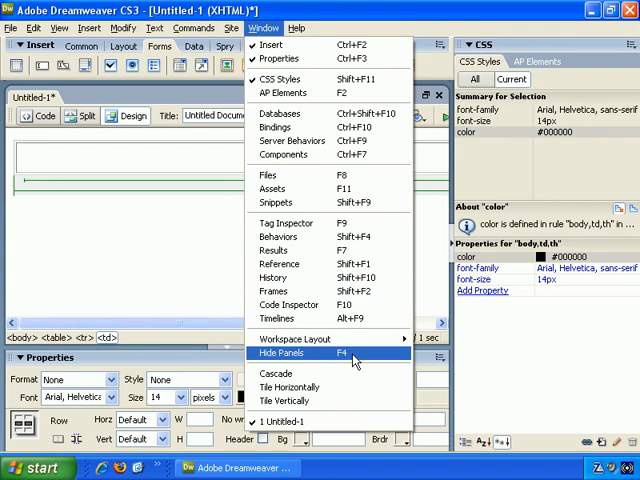
{"action": "left_click", "coordinate": [282, 352]}
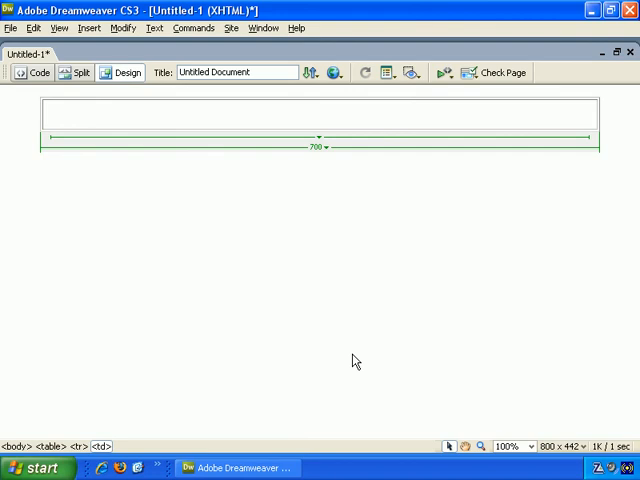
{"action": "mouse_move", "coordinate": [280, 64]}
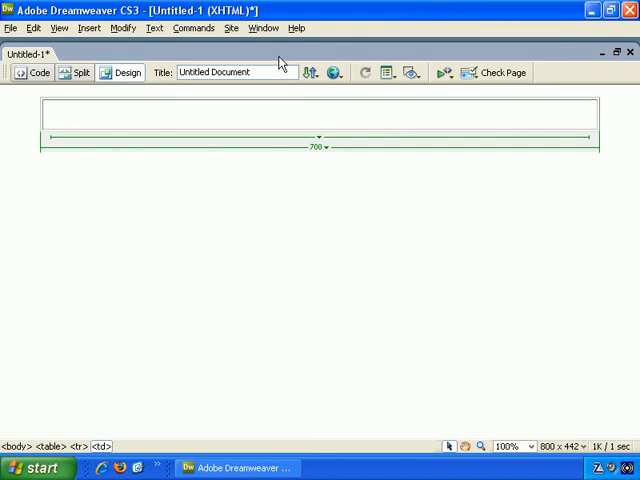
{"action": "left_click", "coordinate": [264, 28]}
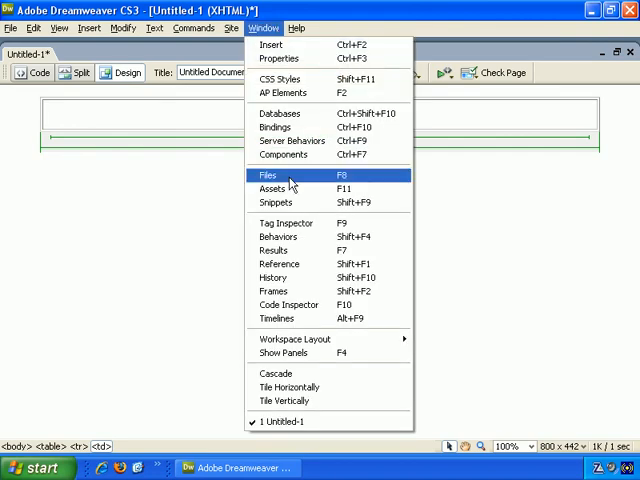
{"action": "mouse_move", "coordinate": [290, 352]}
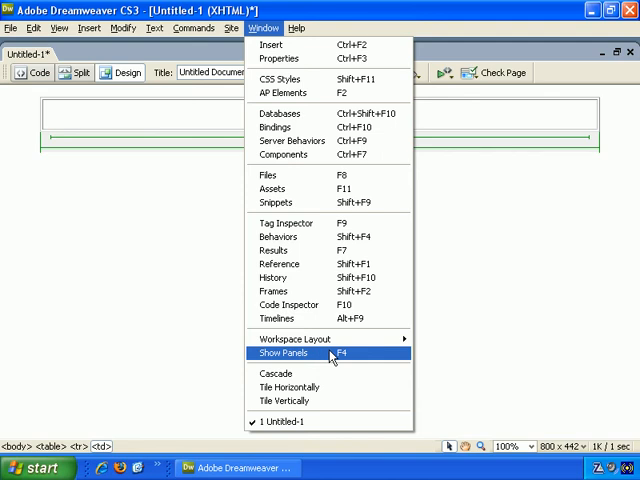
{"action": "left_click", "coordinate": [284, 352]}
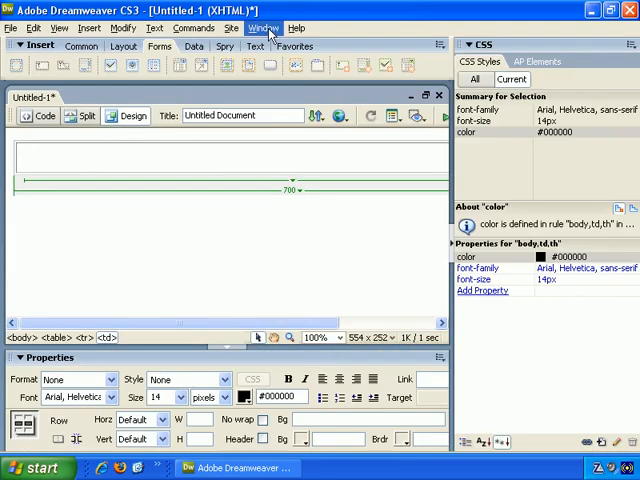
{"action": "left_click", "coordinate": [262, 28]}
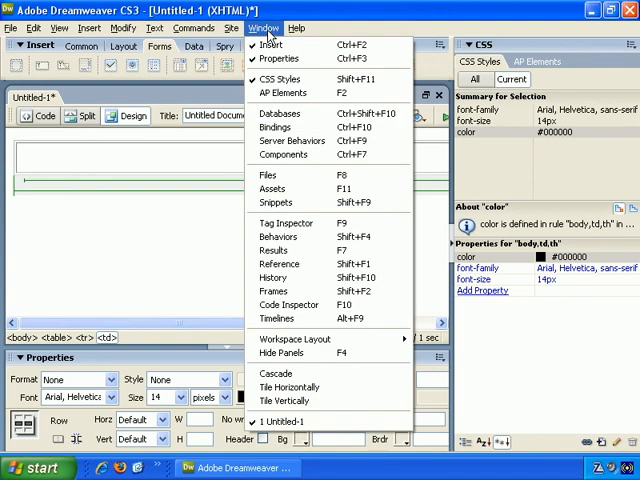